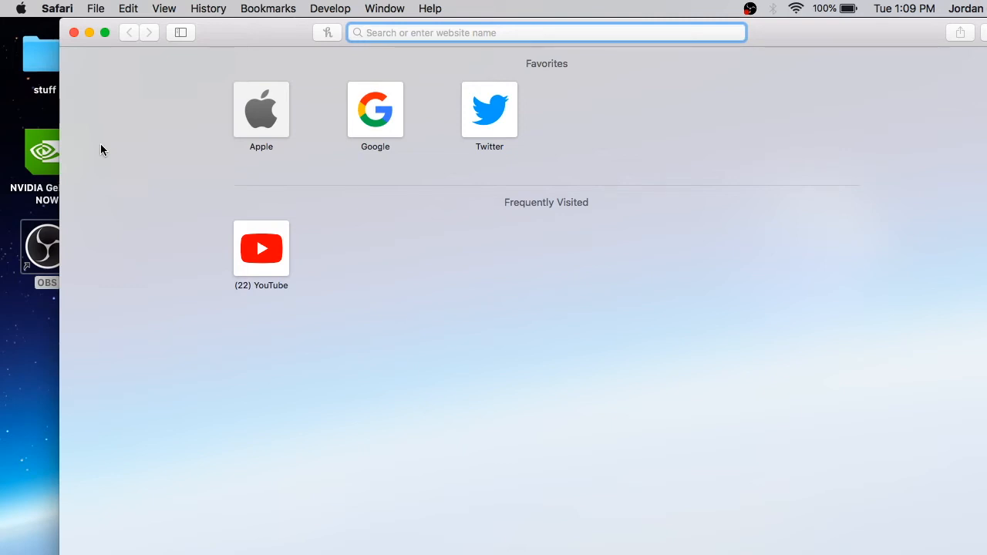
Step: Bring up the installed-apps grid, then return to the Safari window
{"action": "left_click", "coordinate": [546, 32]}
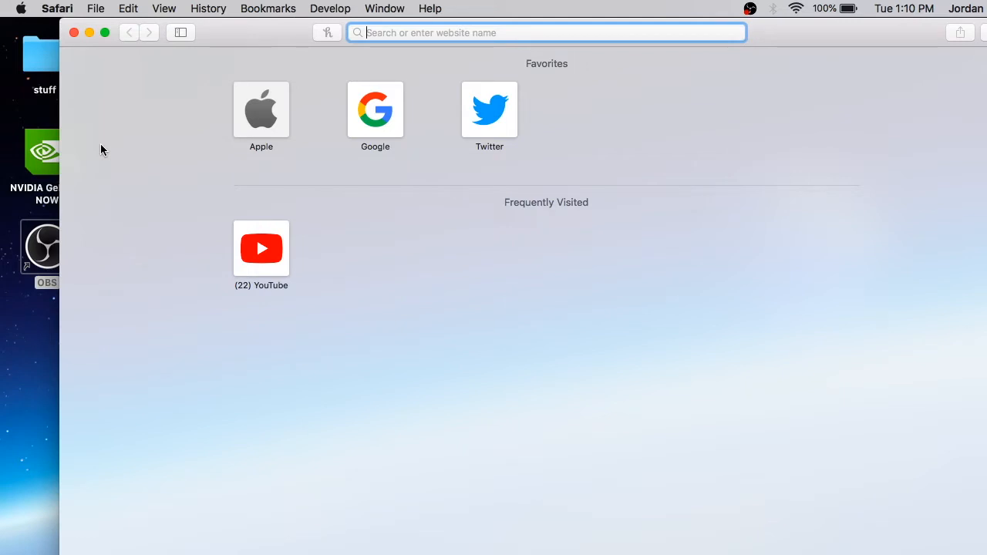
{"action": "mouse_move", "coordinate": [332, 225]}
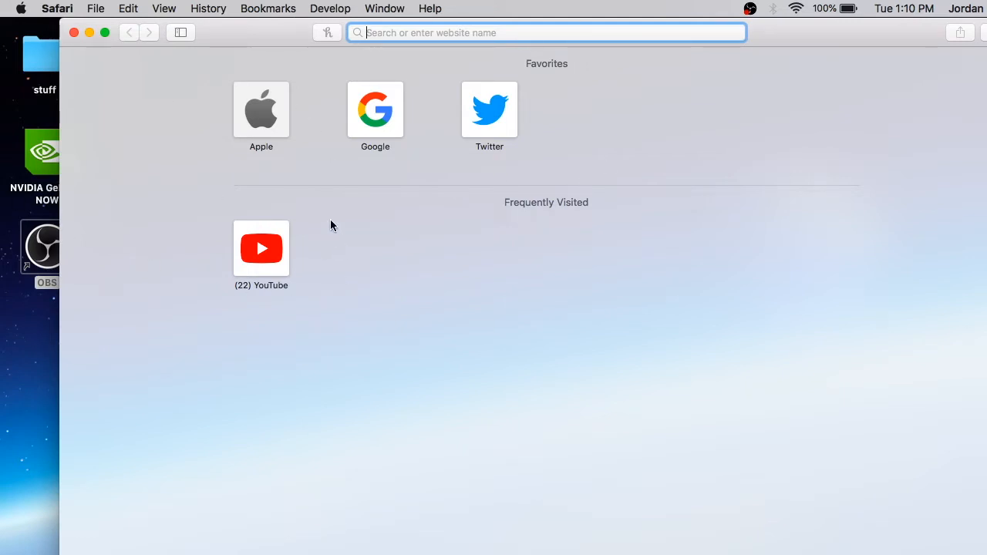
{"action": "mouse_move", "coordinate": [319, 219]}
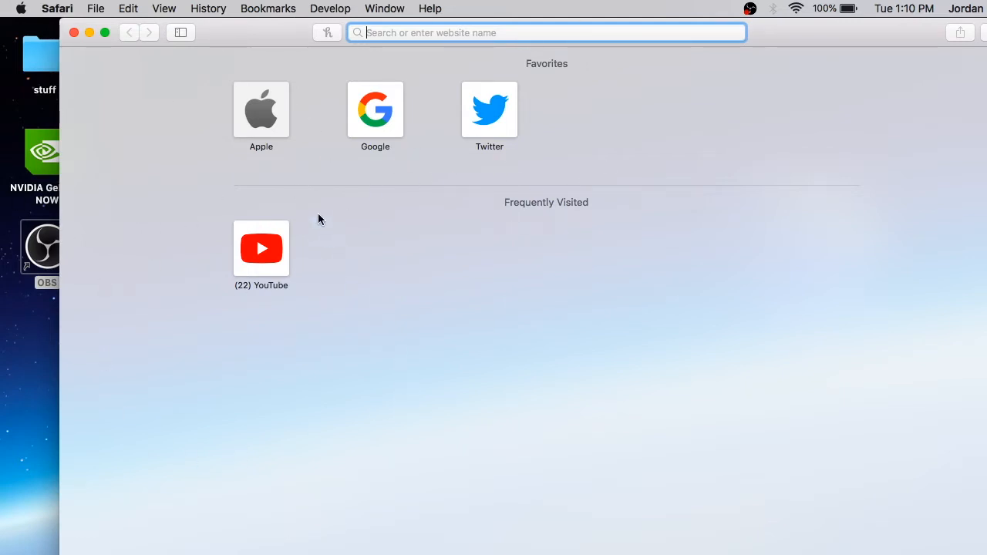
{"action": "mouse_move", "coordinate": [301, 317]}
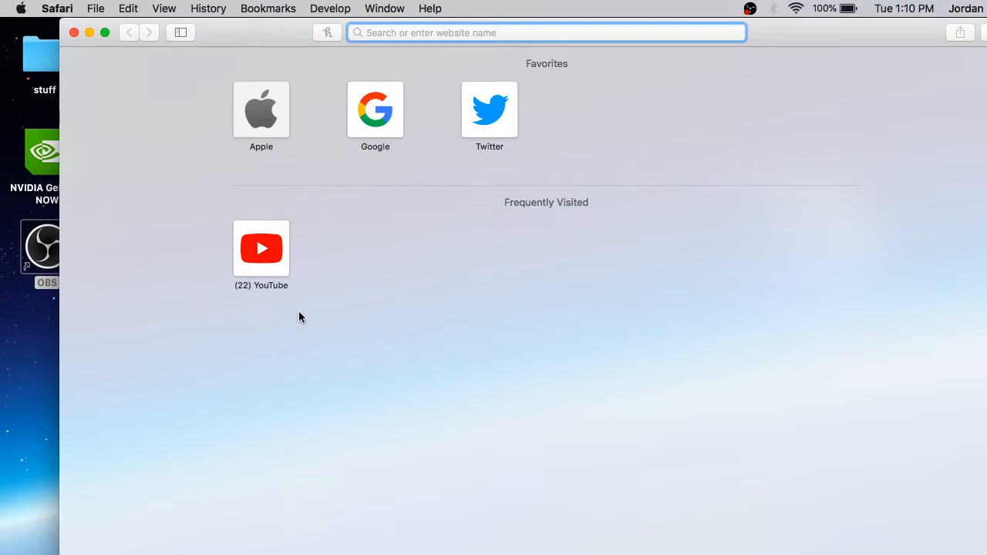
{"action": "left_click", "coordinate": [57, 502]}
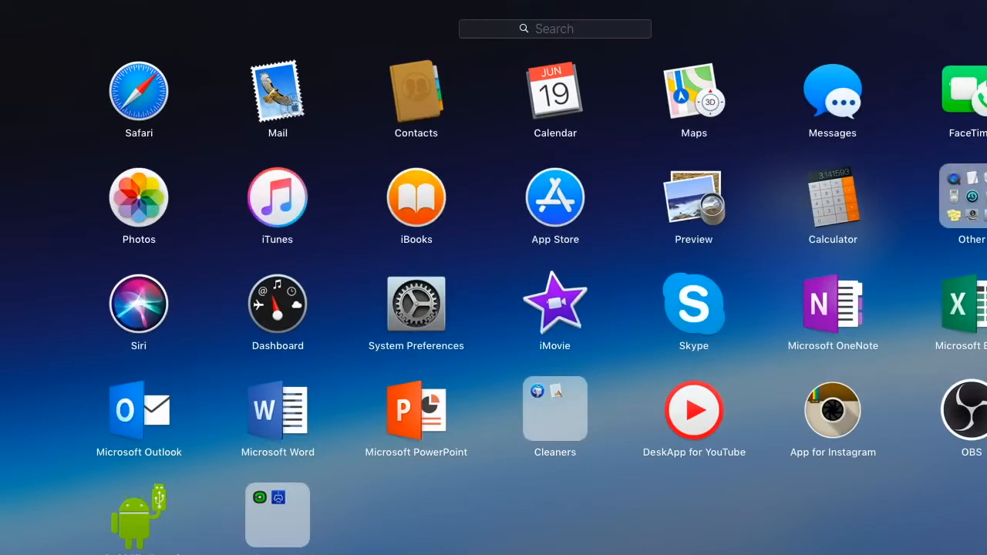
{"action": "left_click", "coordinate": [277, 515]}
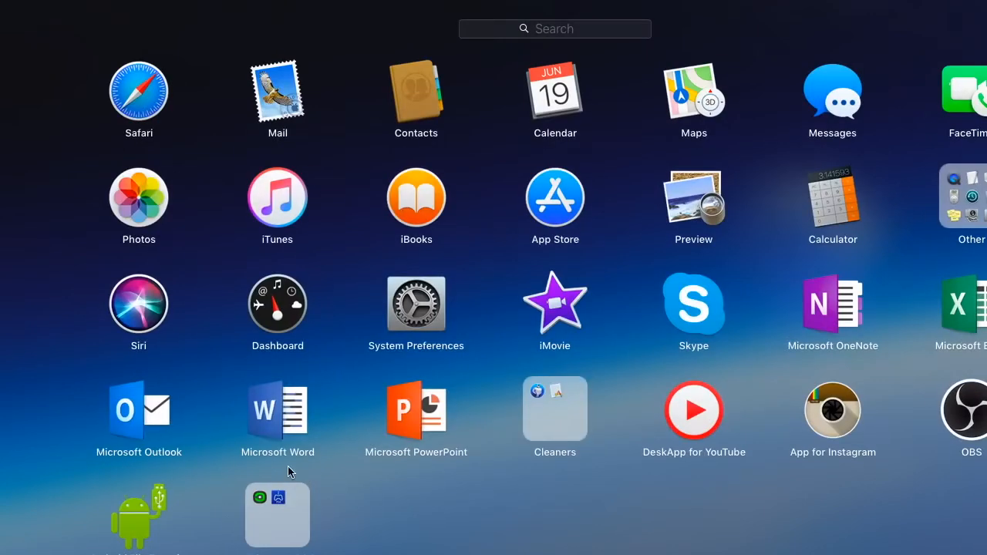
{"action": "left_click", "coordinate": [139, 91]}
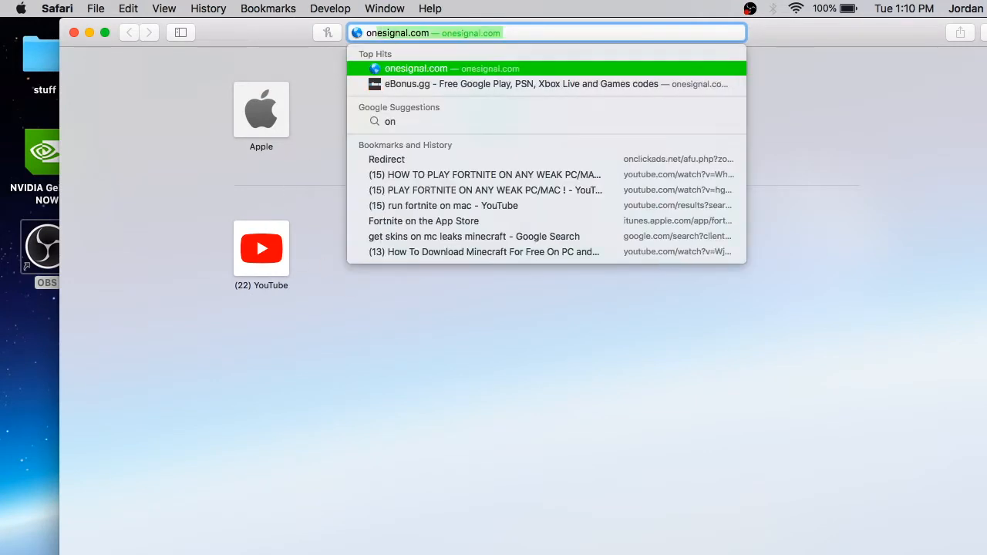
Step: Search Google for 'onecast' from the Safari address bar
{"action": "type", "text": "onecas"}
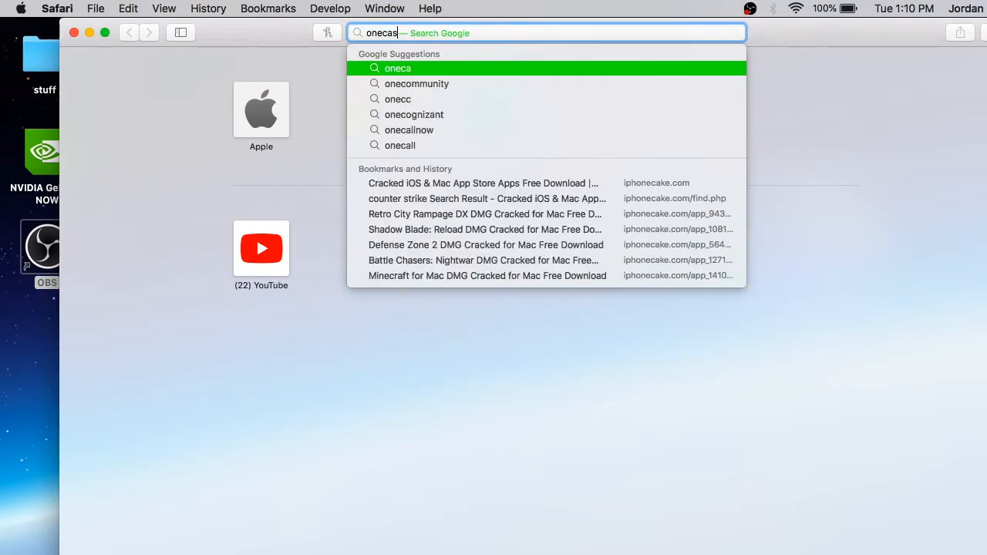
{"action": "type", "text": "t"}
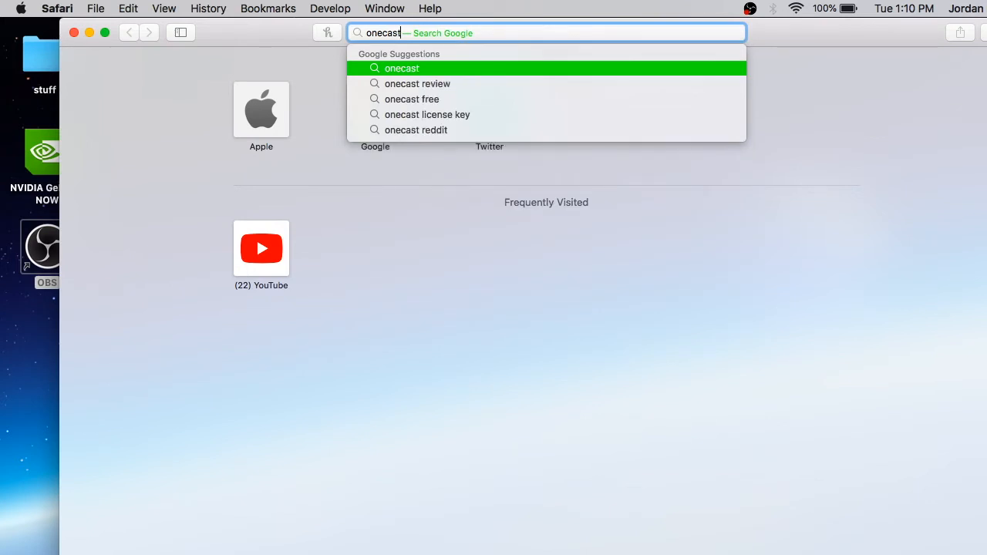
{"action": "key", "text": "Return"}
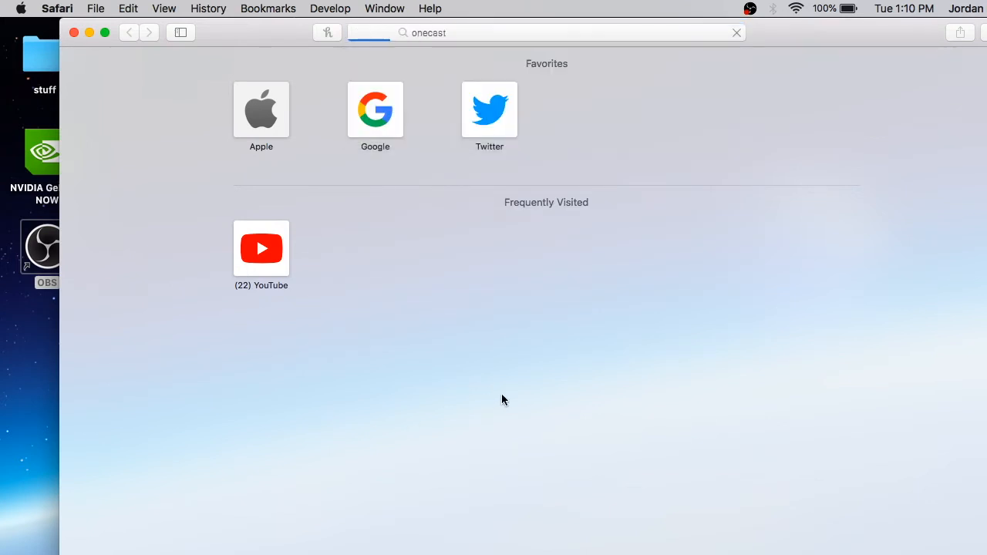
{"action": "key", "text": "Return"}
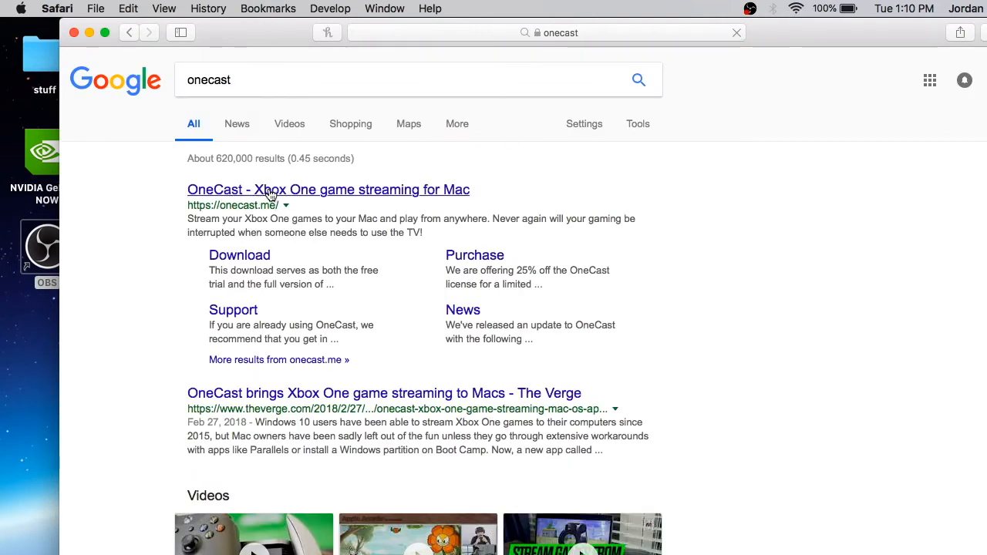
Step: Open the 'OneCast - Xbox One game streaming for Mac' search result
{"action": "left_click", "coordinate": [327, 189]}
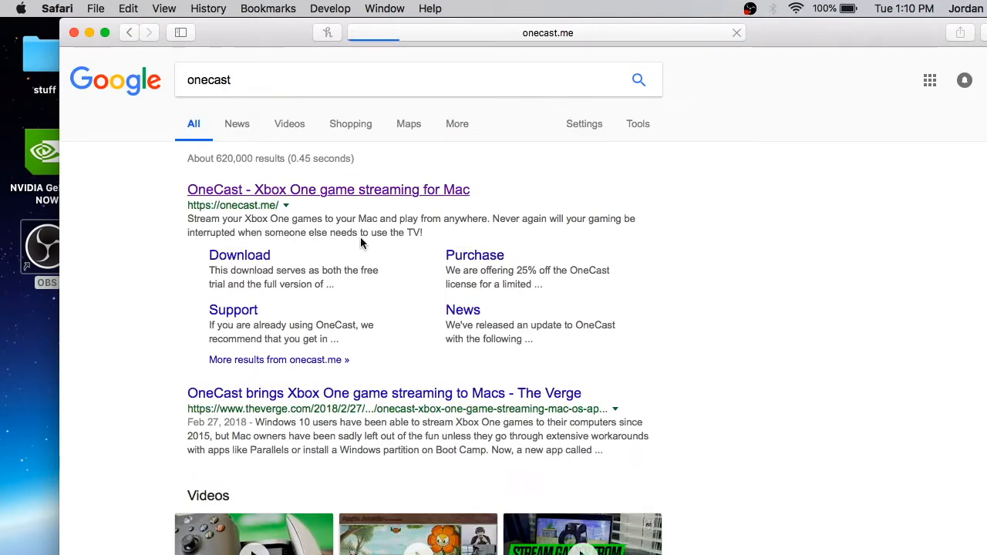
{"action": "left_click", "coordinate": [327, 189]}
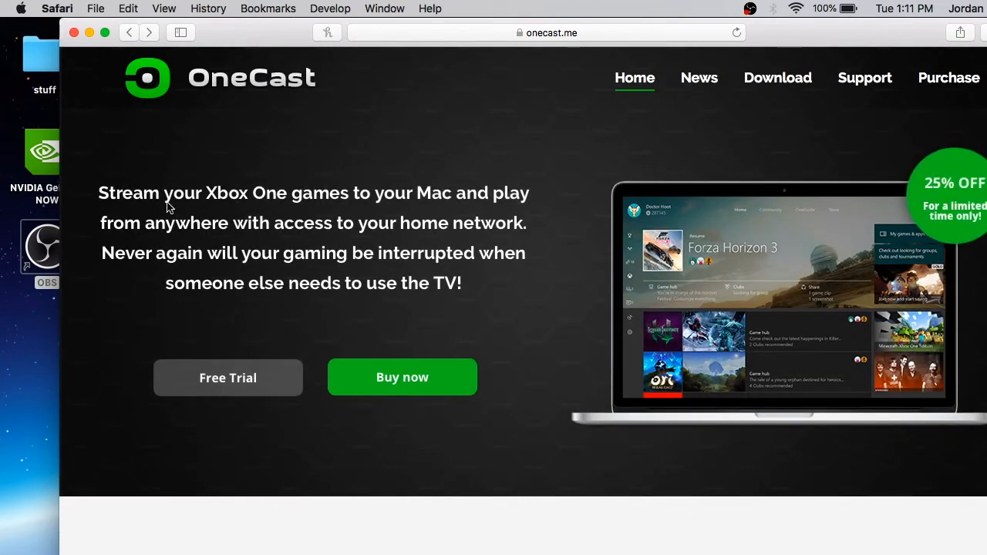
{"action": "mouse_move", "coordinate": [361, 193]}
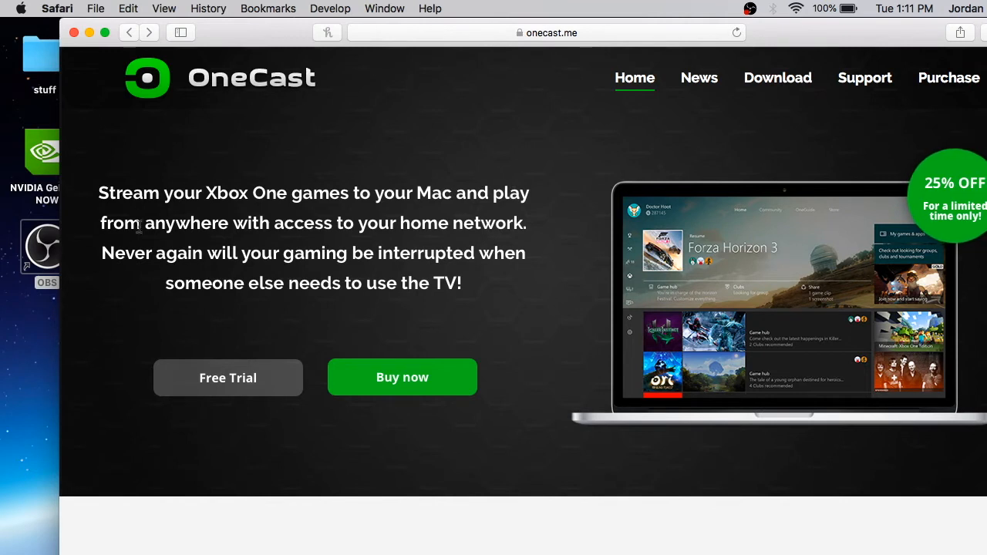
{"action": "mouse_move", "coordinate": [144, 202]}
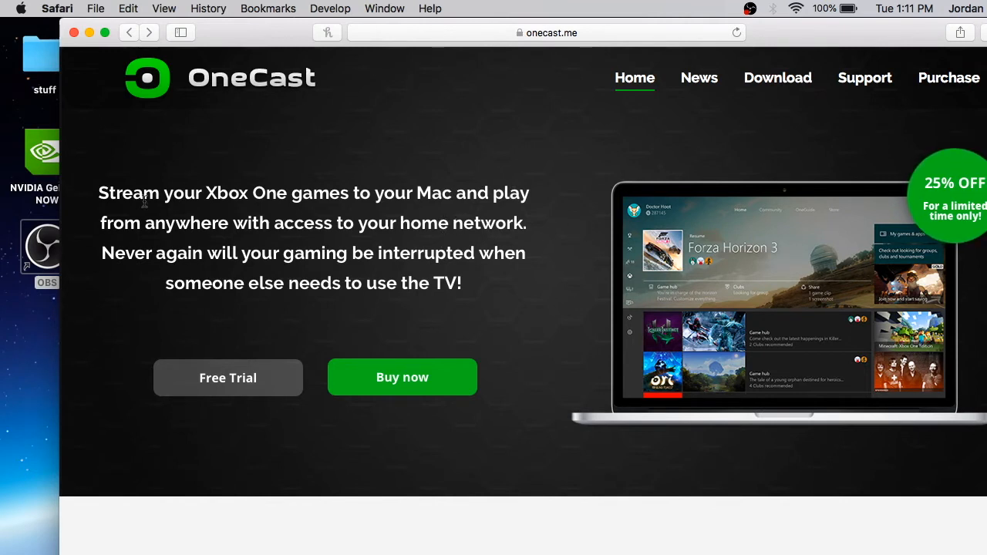
Step: Choose Free Trial on the OneCast home page to load the download page
{"action": "left_click", "coordinate": [795, 8]}
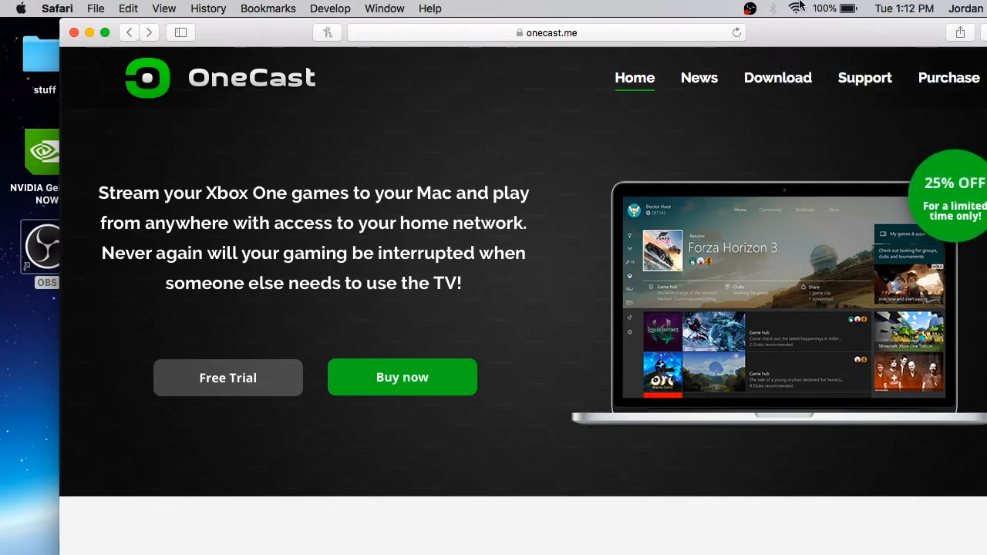
{"action": "left_click", "coordinate": [796, 8]}
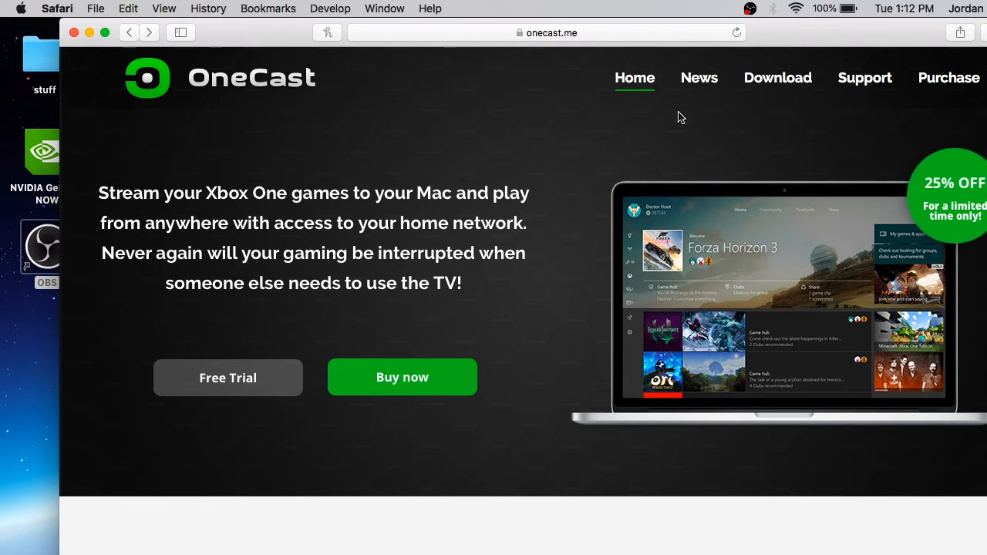
{"action": "mouse_move", "coordinate": [299, 283]}
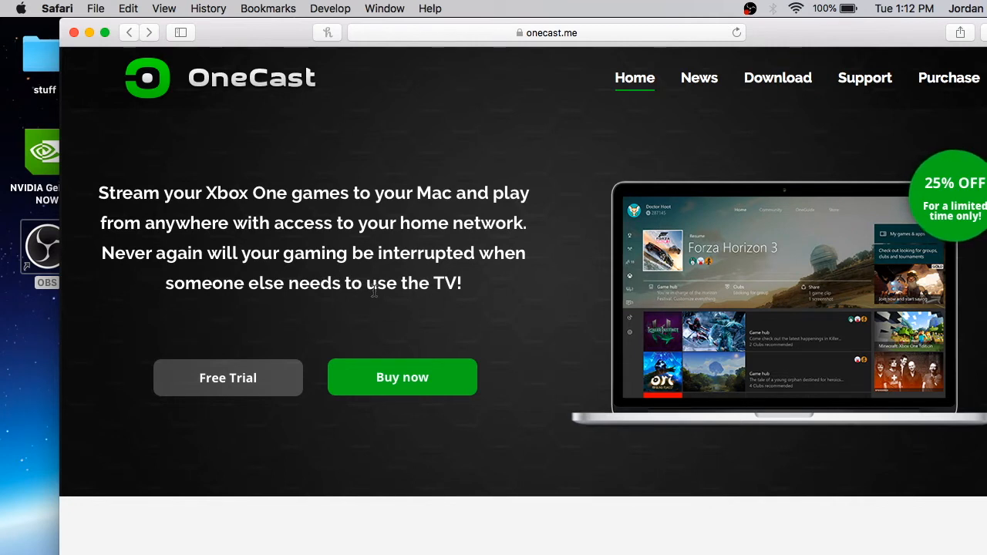
{"action": "mouse_move", "coordinate": [648, 251]}
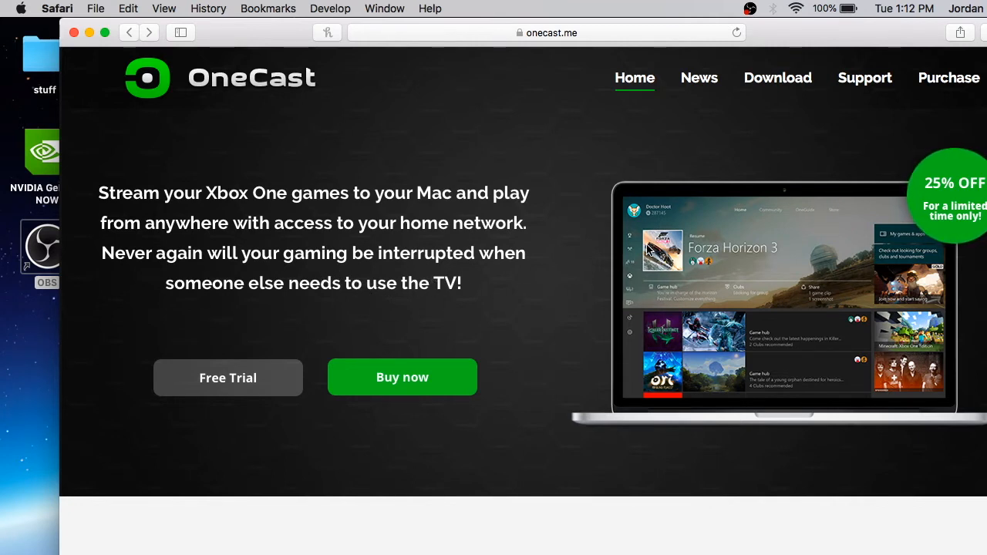
{"action": "mouse_move", "coordinate": [477, 199]}
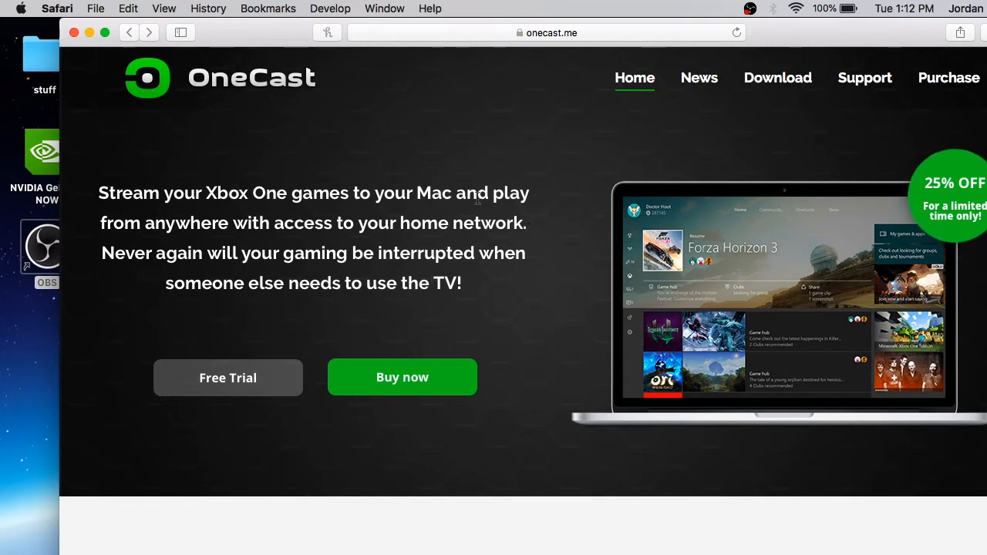
{"action": "mouse_move", "coordinate": [169, 356]}
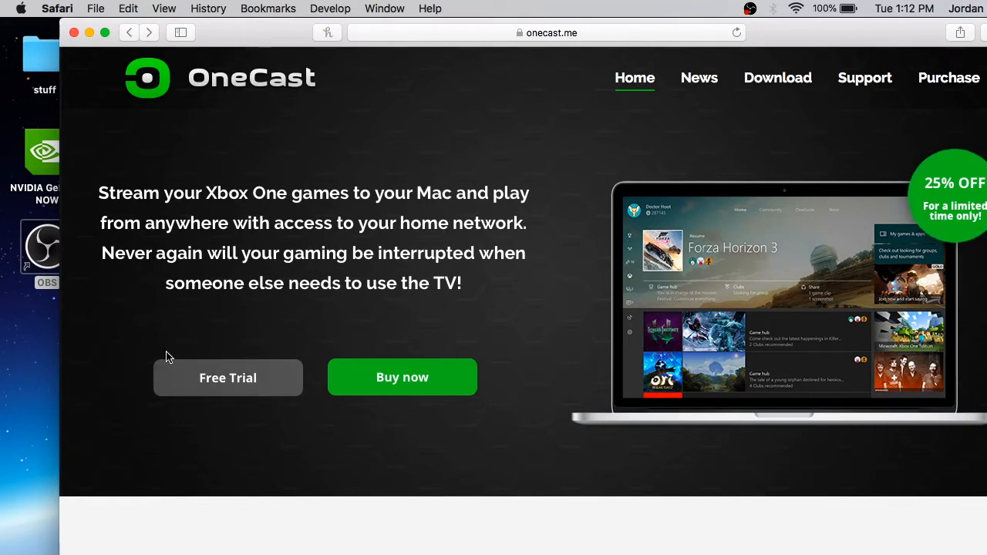
{"action": "mouse_move", "coordinate": [348, 422]}
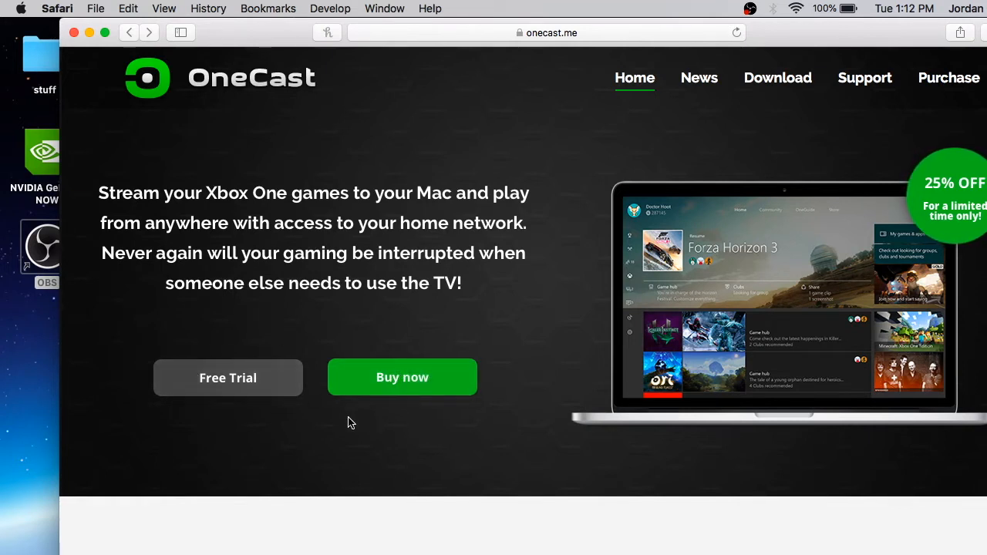
{"action": "mouse_move", "coordinate": [193, 344]}
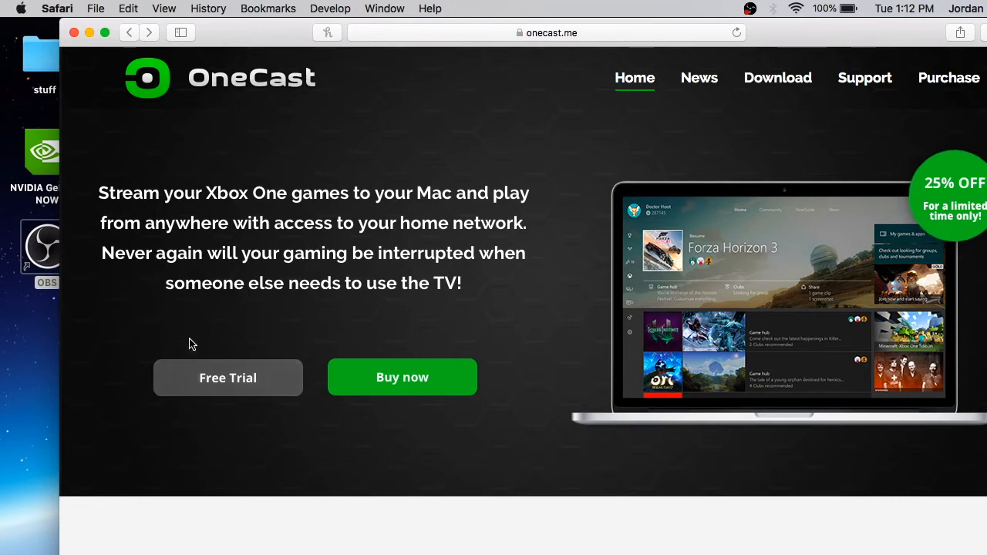
{"action": "mouse_move", "coordinate": [221, 396]}
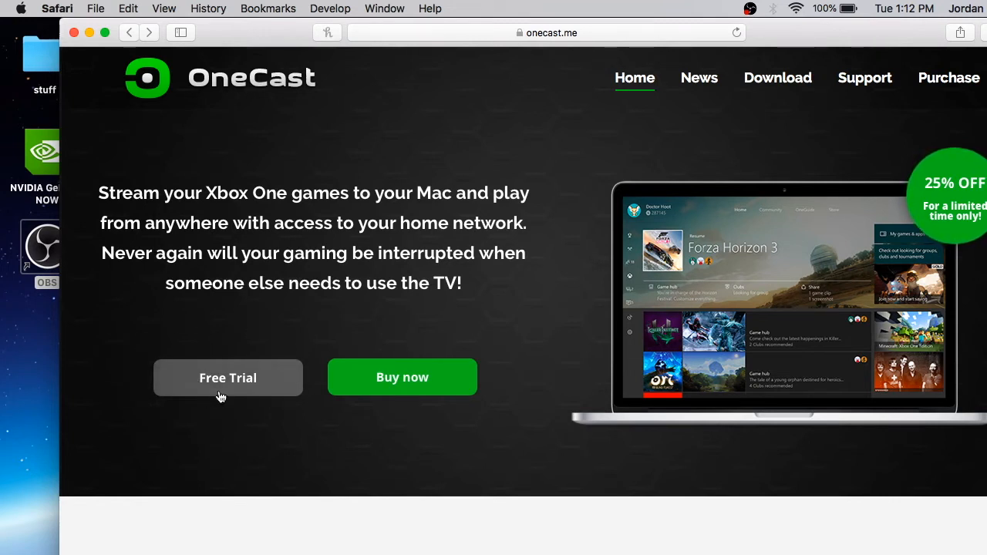
{"action": "mouse_move", "coordinate": [141, 397]}
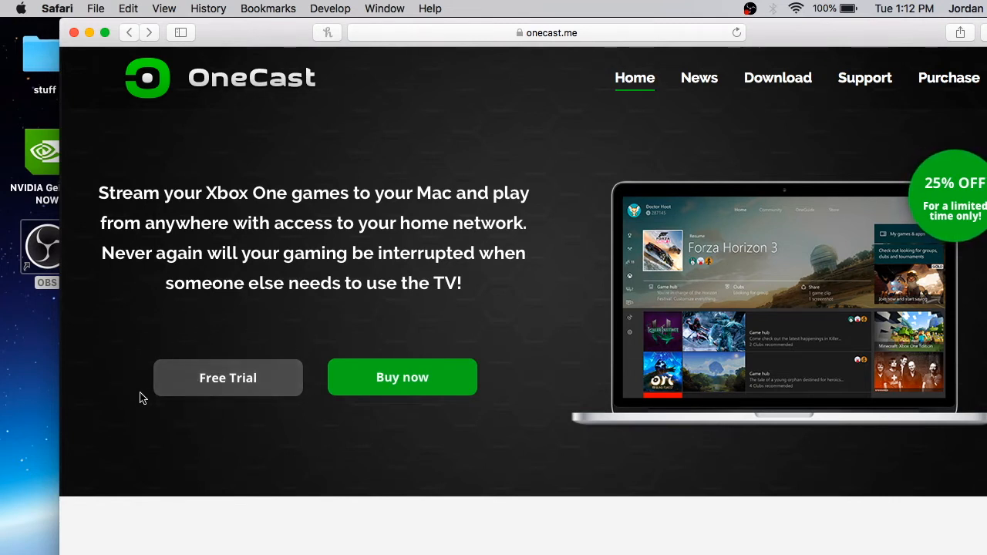
{"action": "mouse_move", "coordinate": [215, 411]}
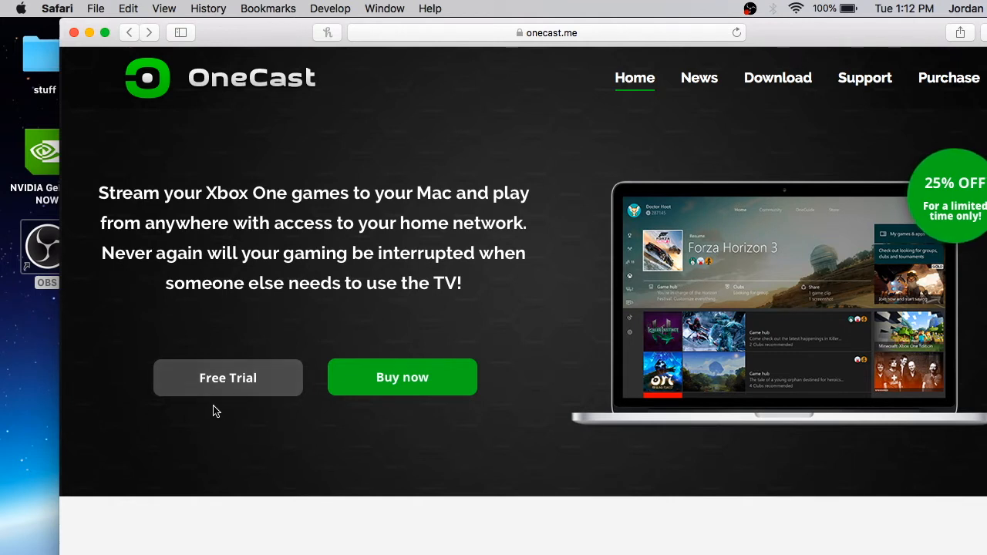
{"action": "mouse_move", "coordinate": [291, 356]}
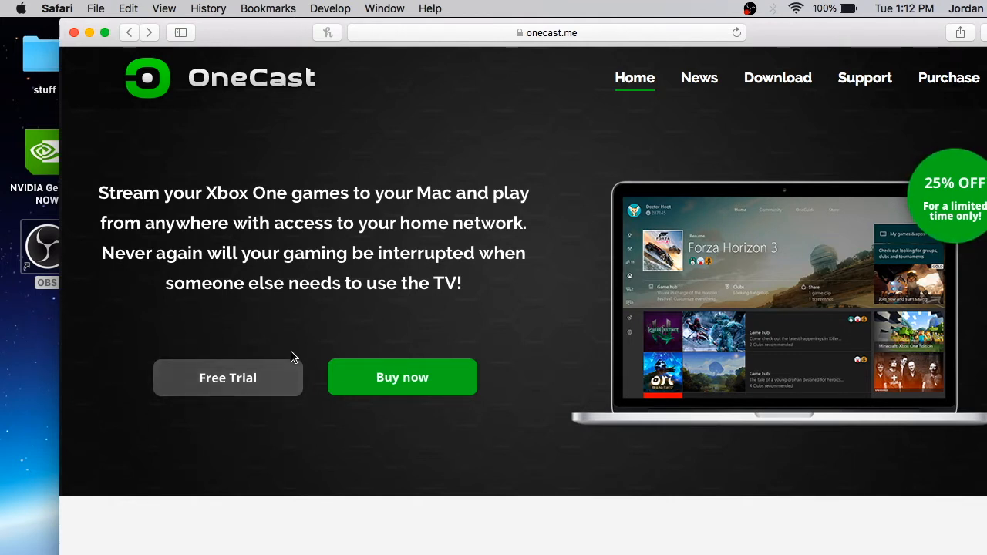
{"action": "mouse_move", "coordinate": [529, 237]}
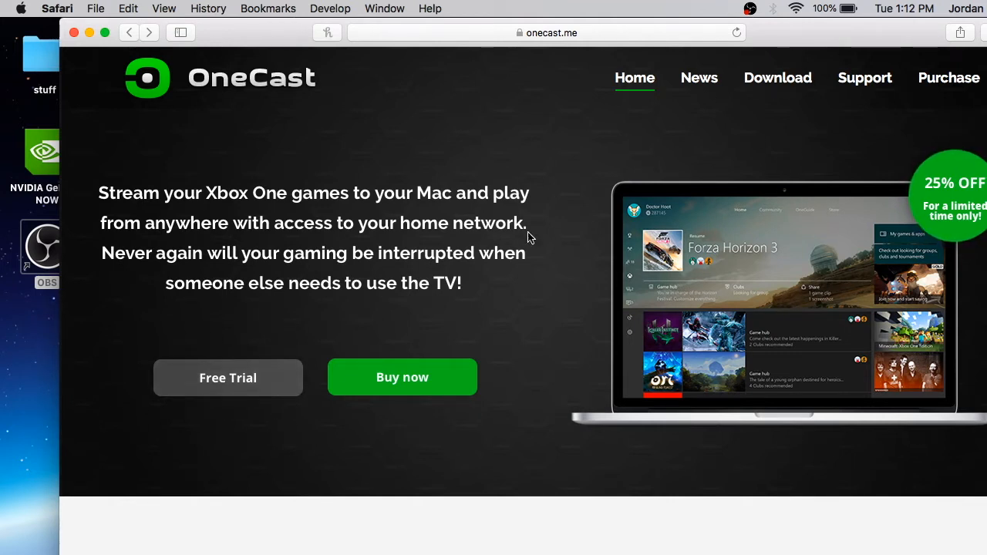
{"action": "mouse_move", "coordinate": [170, 313]}
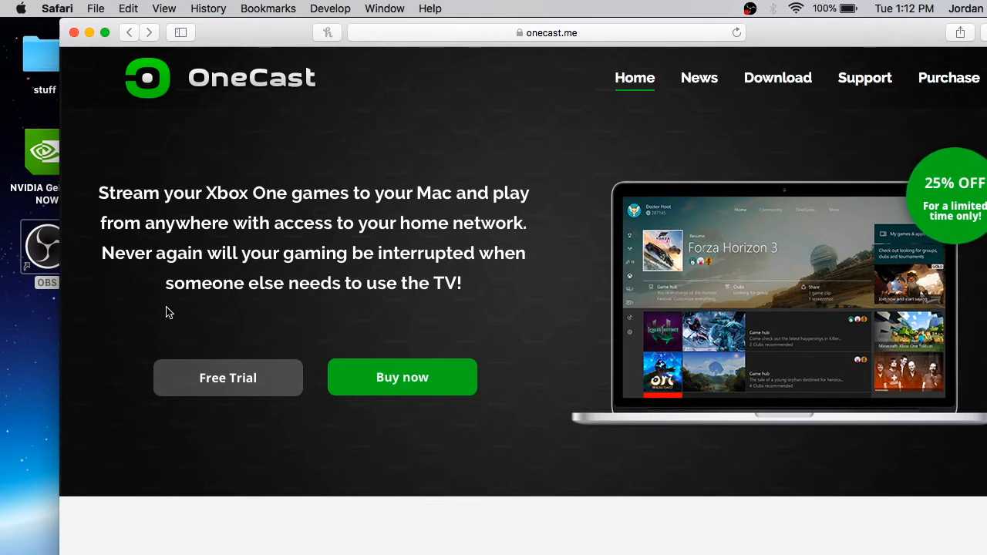
{"action": "mouse_move", "coordinate": [277, 401]}
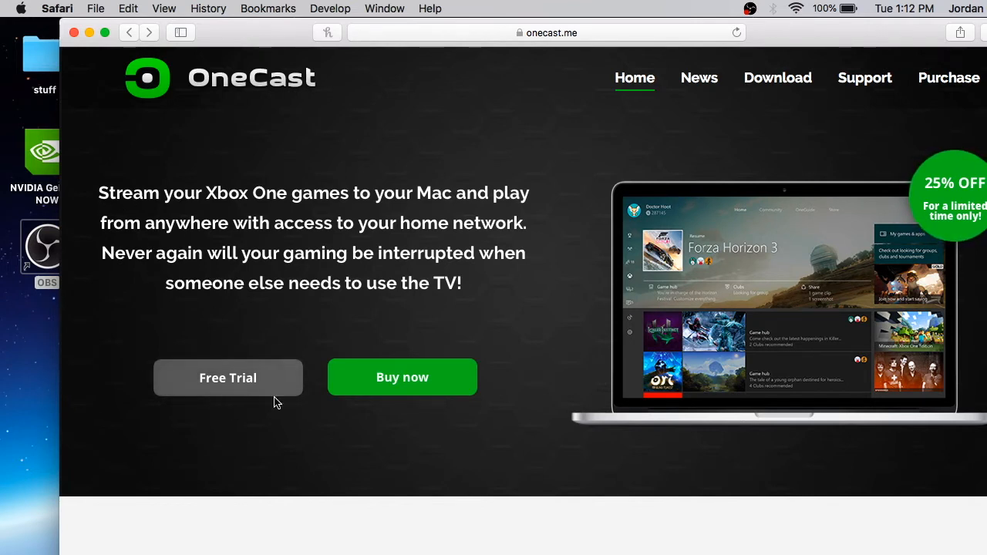
{"action": "mouse_move", "coordinate": [253, 365]}
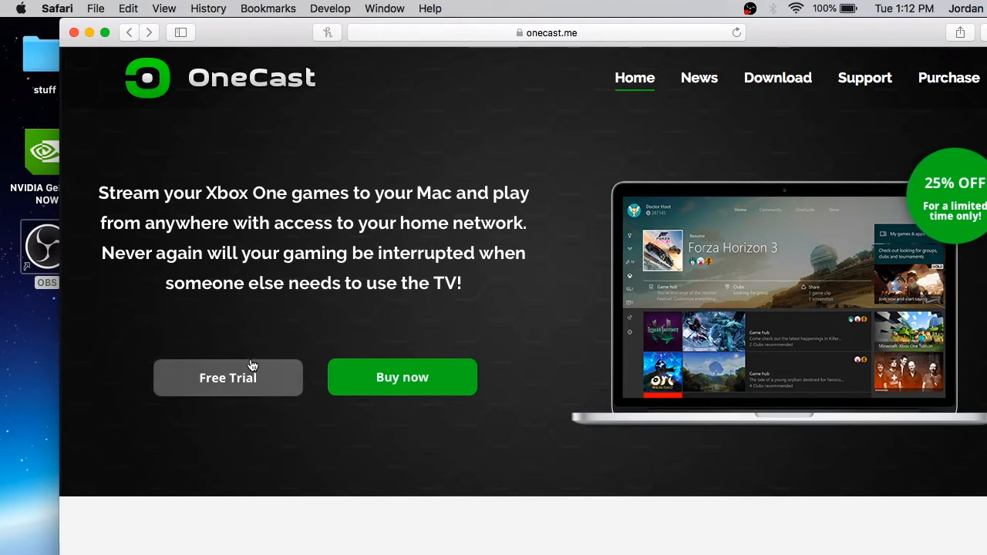
{"action": "mouse_move", "coordinate": [234, 391]}
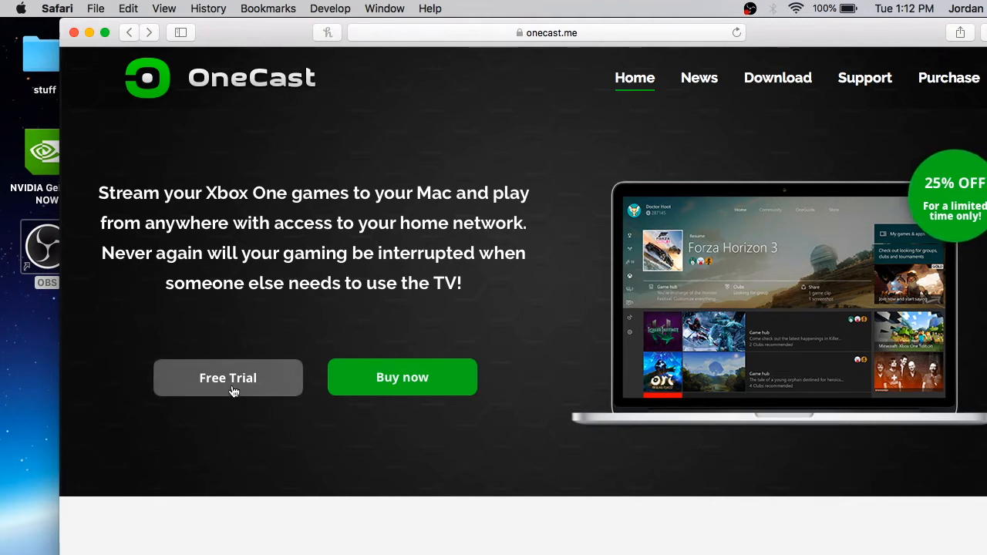
{"action": "mouse_move", "coordinate": [407, 398]}
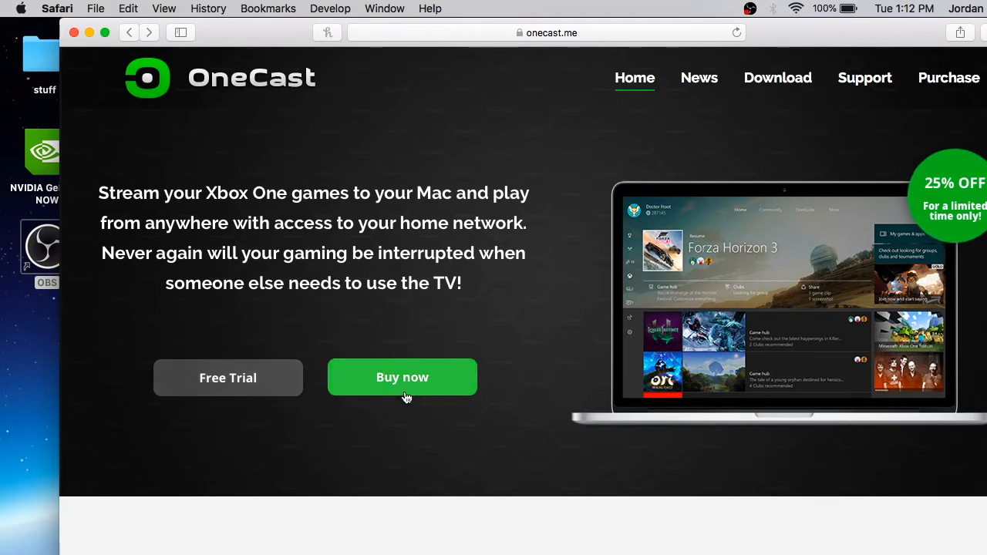
{"action": "mouse_move", "coordinate": [522, 341]}
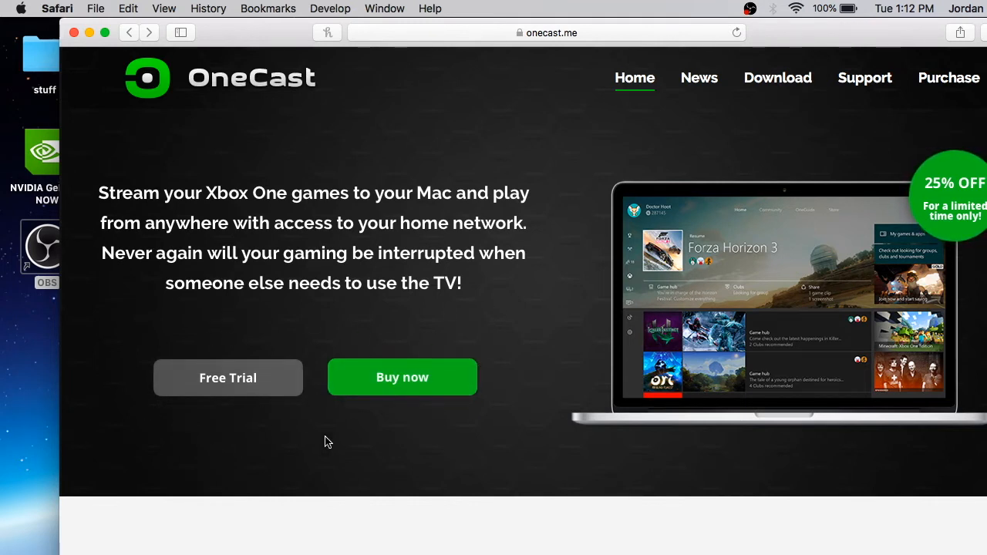
{"action": "left_click", "coordinate": [228, 377]}
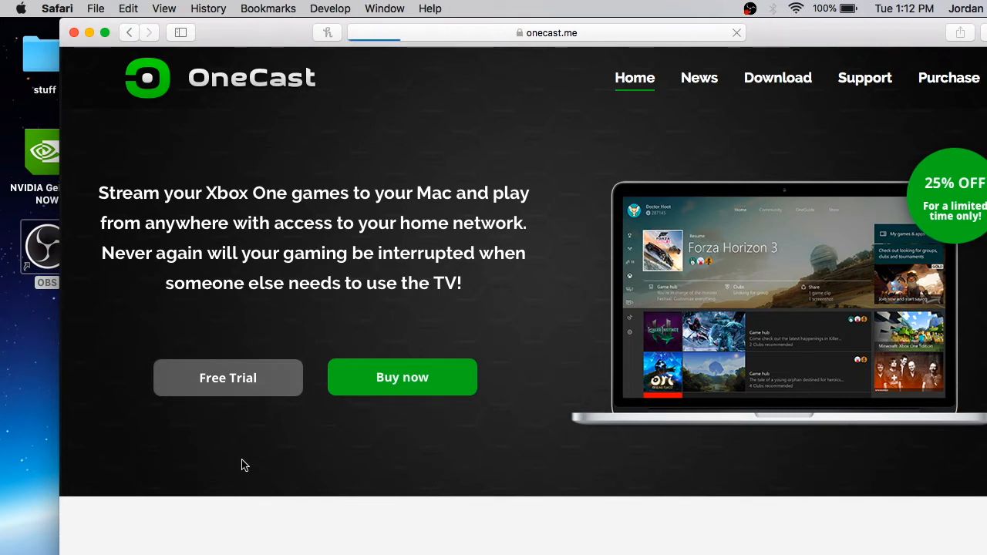
Step: Download OneCast.dmg (5 MB) and show it in Safari's downloads list
{"action": "left_click", "coordinate": [777, 77]}
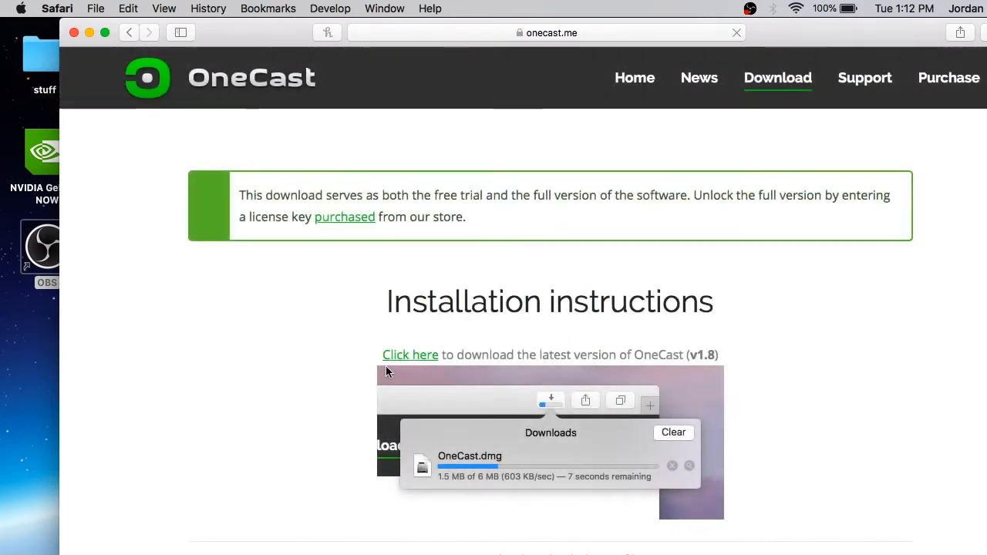
{"action": "scroll", "scroll_direction": "down", "scroll_amount": 3}
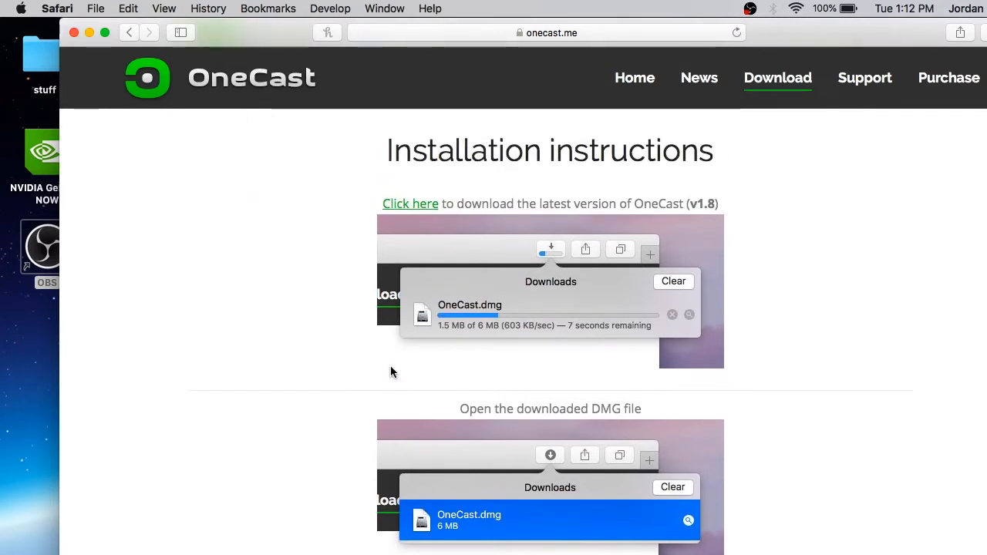
{"action": "scroll", "scroll_direction": "up", "scroll_amount": 3}
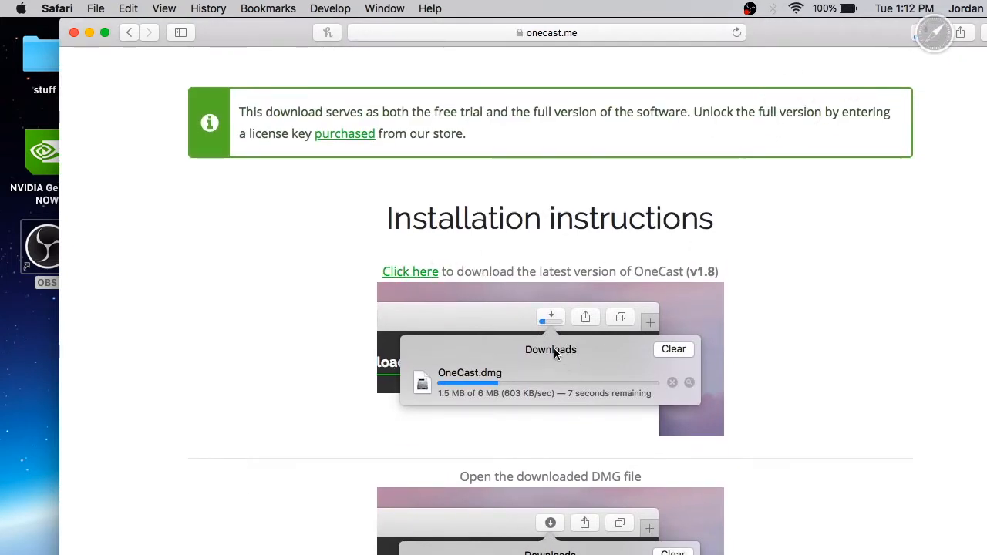
{"action": "left_click", "coordinate": [926, 32]}
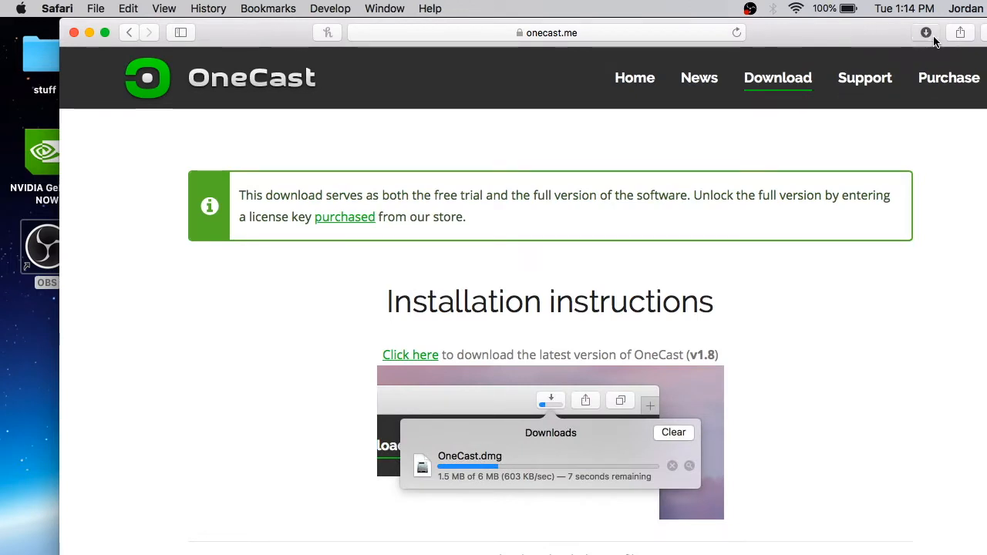
{"action": "left_click", "coordinate": [925, 32]}
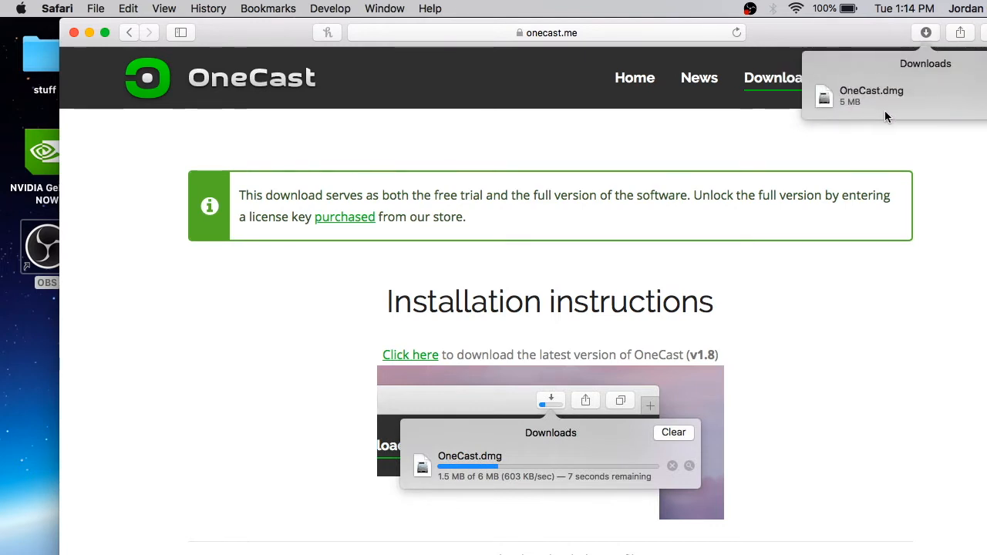
Step: Try opening OneCast.dmg, cancel the admin prompt, and reveal it in Finder's Downloads folder
{"action": "left_click", "coordinate": [872, 96]}
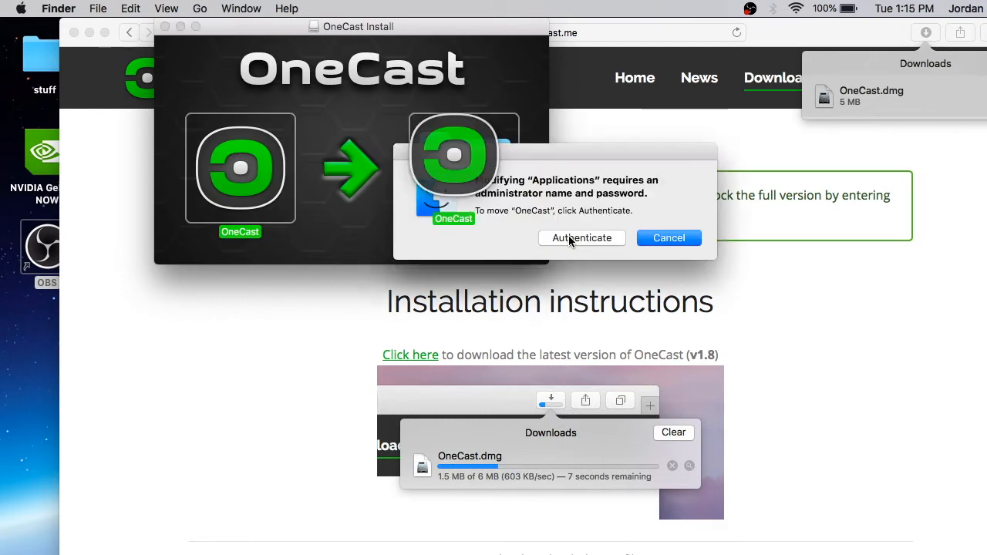
{"action": "left_click", "coordinate": [669, 238]}
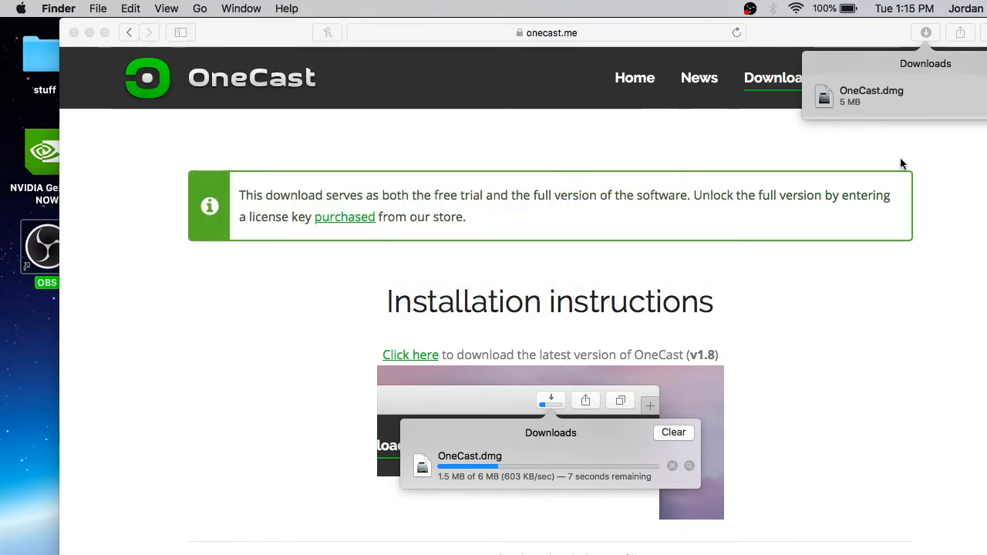
{"action": "right_click", "coordinate": [870, 95]}
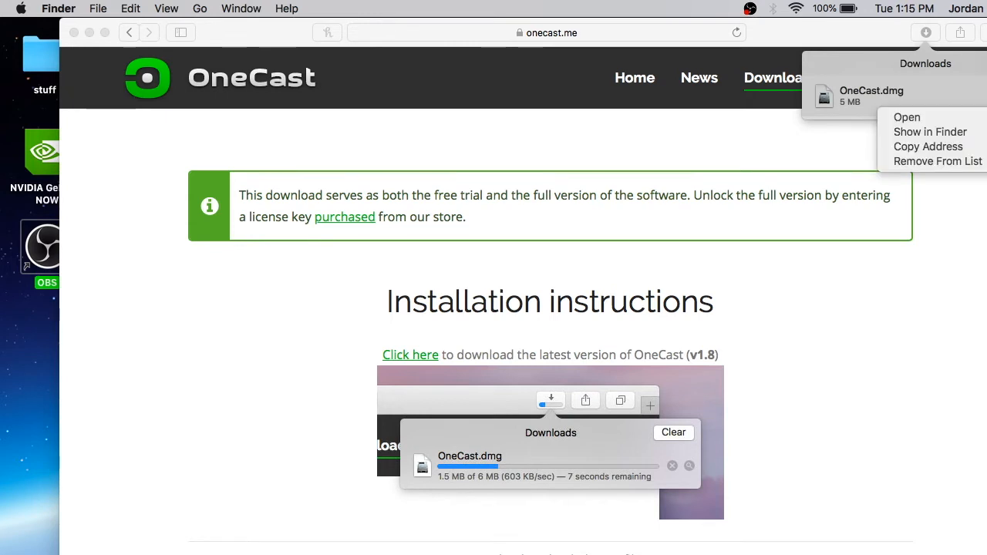
{"action": "left_click", "coordinate": [463, 333]}
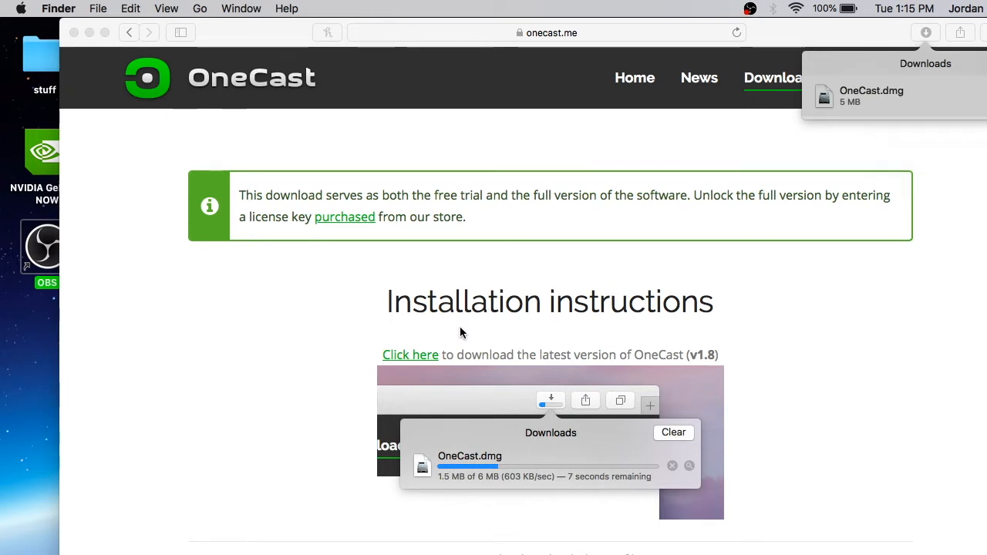
{"action": "right_click", "coordinate": [771, 224]}
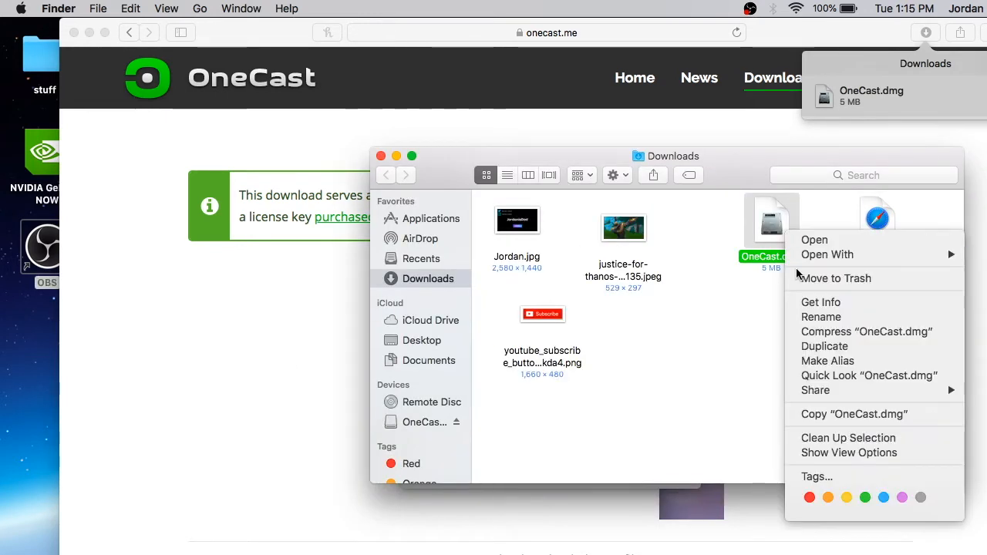
Step: Close the Finder Downloads window and the onecast.me Safari window
{"action": "right_click", "coordinate": [877, 220]}
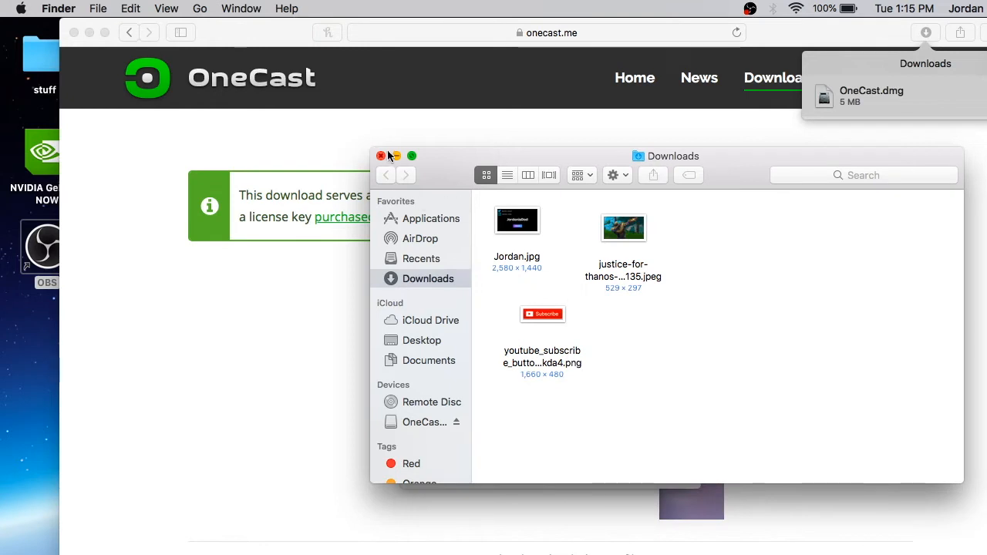
{"action": "left_click", "coordinate": [380, 156]}
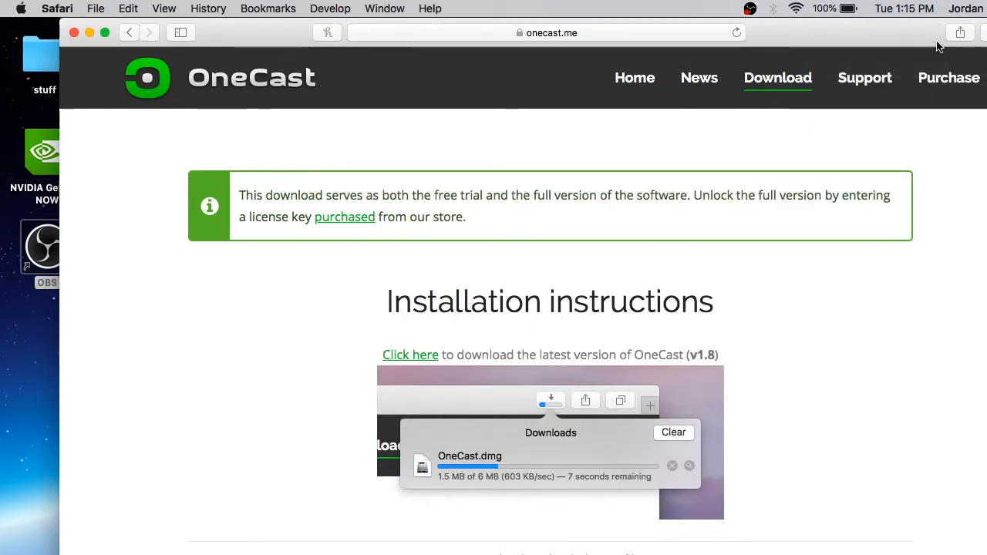
{"action": "mouse_move", "coordinate": [69, 45]}
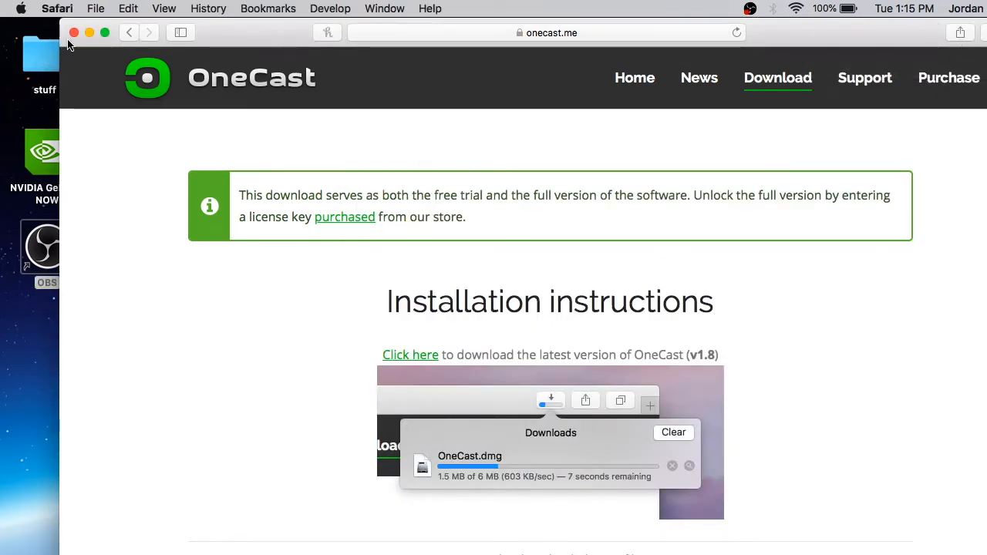
{"action": "mouse_move", "coordinate": [29, 179]}
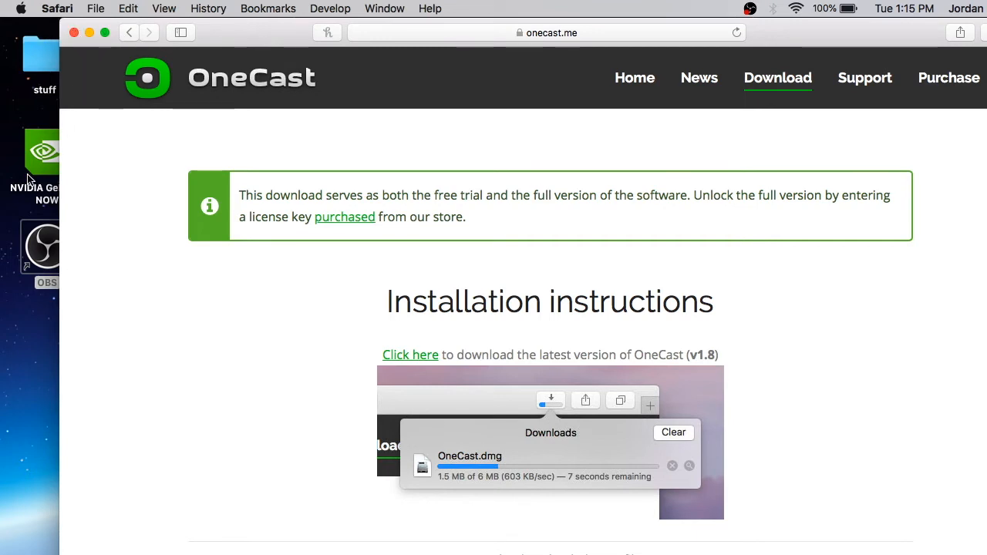
{"action": "mouse_move", "coordinate": [42, 184]}
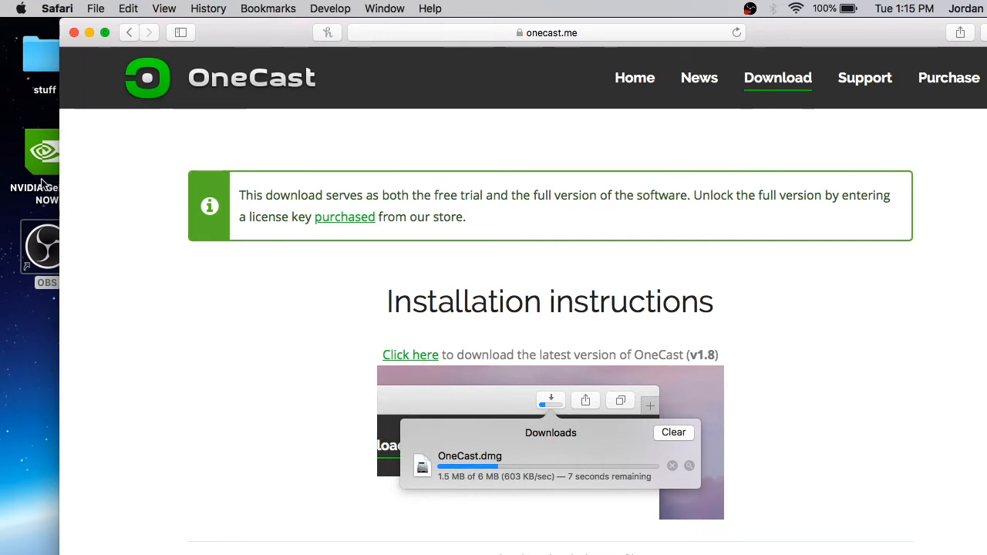
{"action": "mouse_move", "coordinate": [308, 196]}
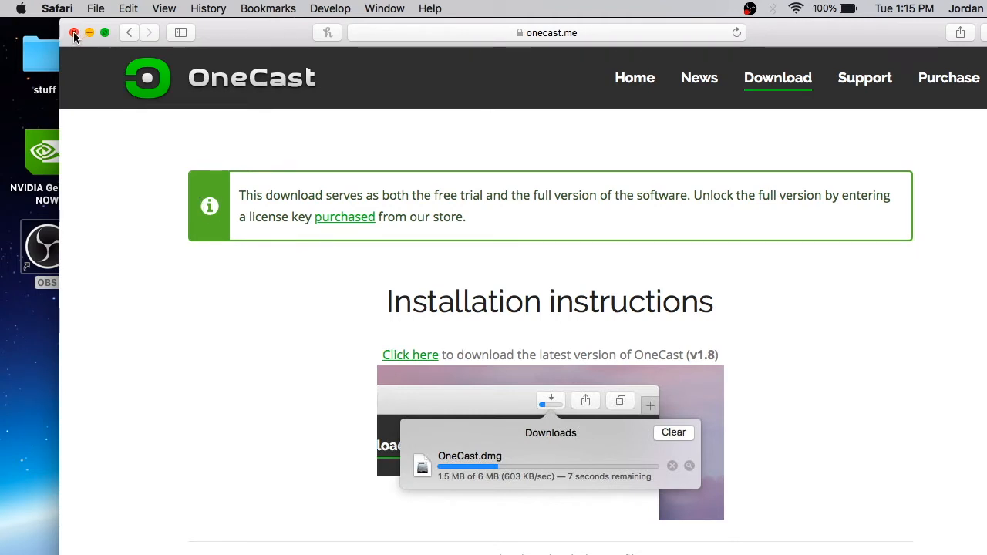
{"action": "left_click", "coordinate": [74, 32]}
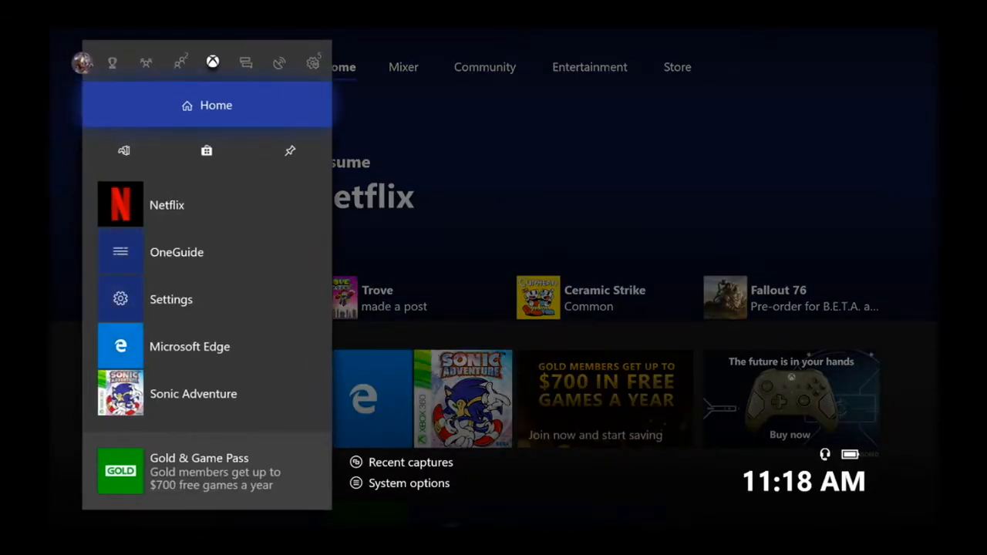
Step: Allow Xbox app connections from any device under System > Settings > Preferences
{"action": "left_click", "coordinate": [313, 62]}
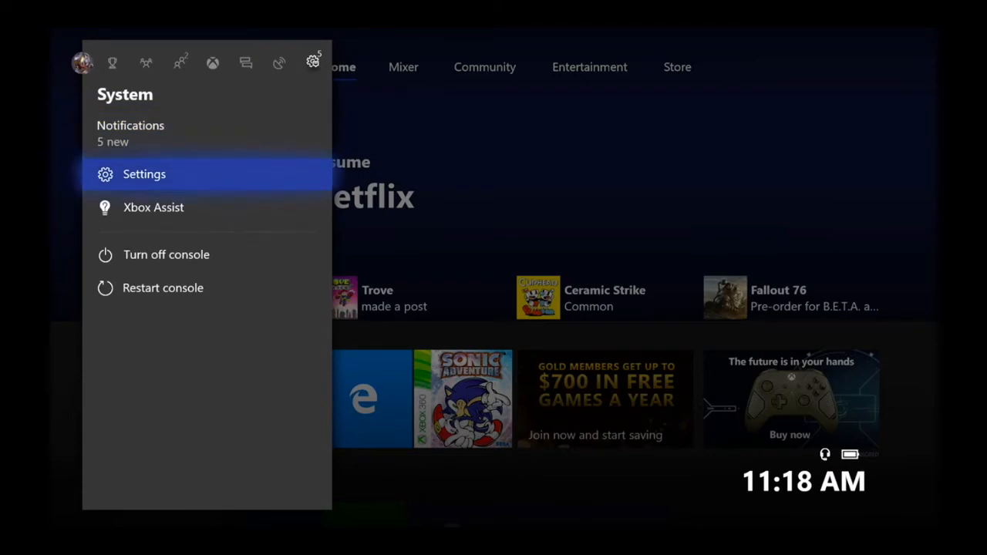
{"action": "left_click", "coordinate": [144, 174]}
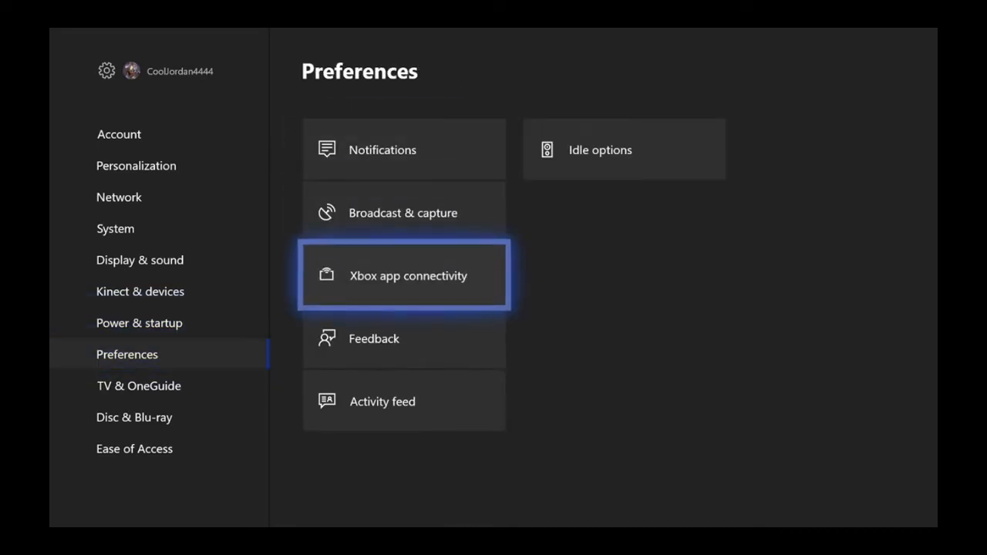
{"action": "left_click", "coordinate": [404, 276]}
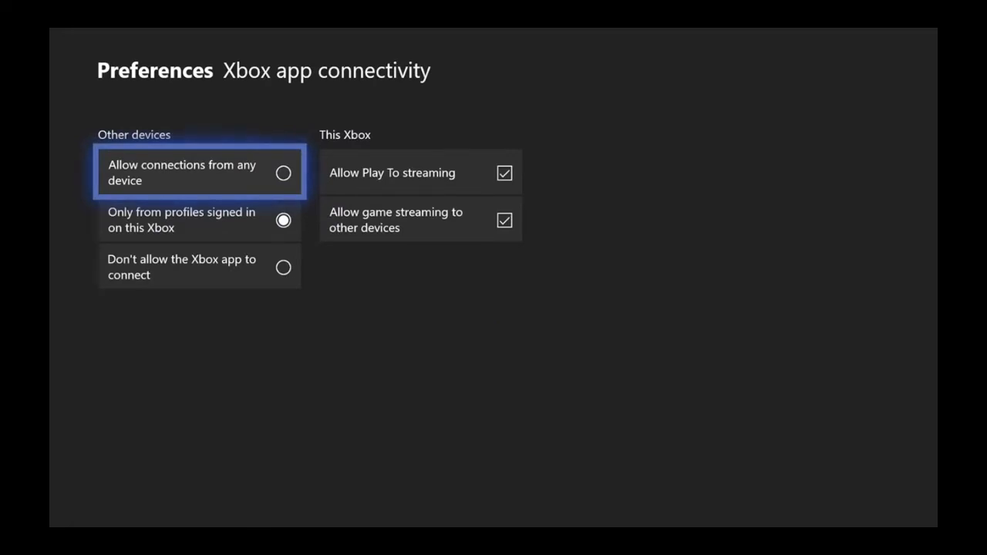
{"action": "left_click", "coordinate": [283, 173]}
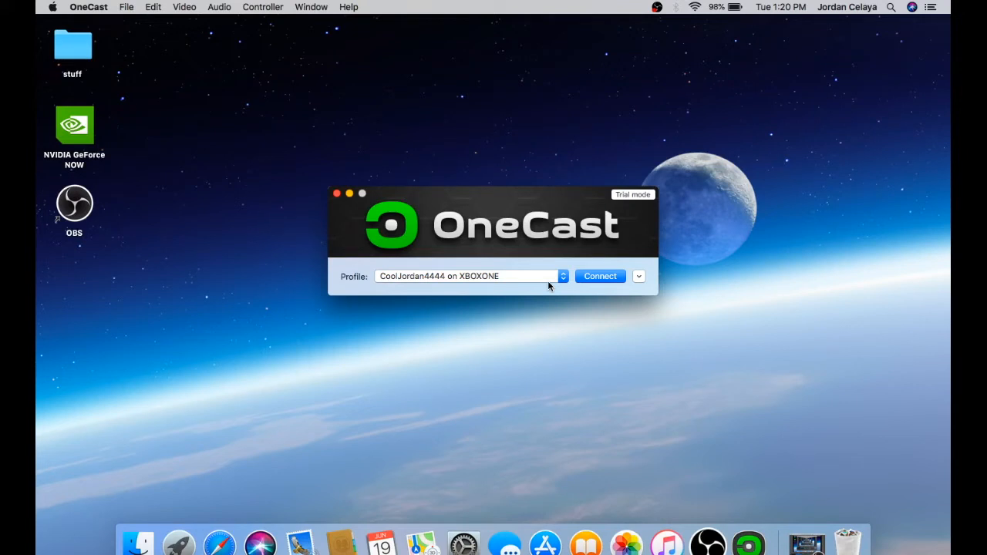
{"action": "mouse_move", "coordinate": [487, 312]}
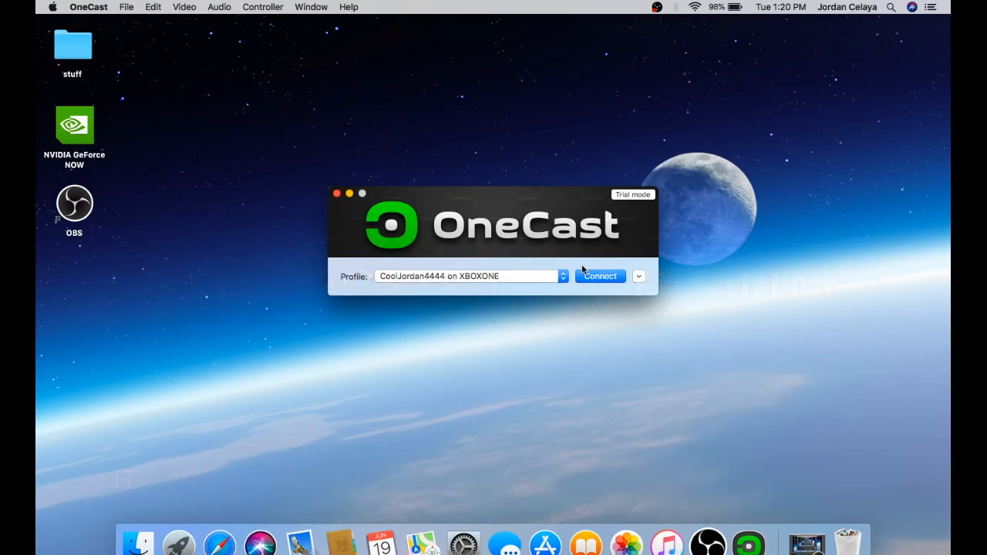
Step: Expand the XBOXONE profile details, keep video quality at High, then collapse them
{"action": "left_click", "coordinate": [638, 276]}
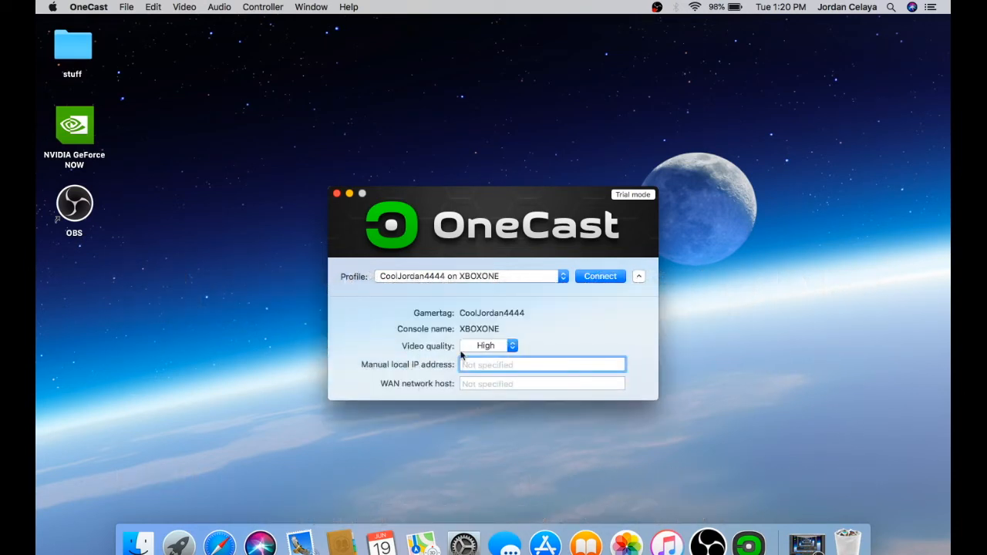
{"action": "mouse_move", "coordinate": [455, 380]}
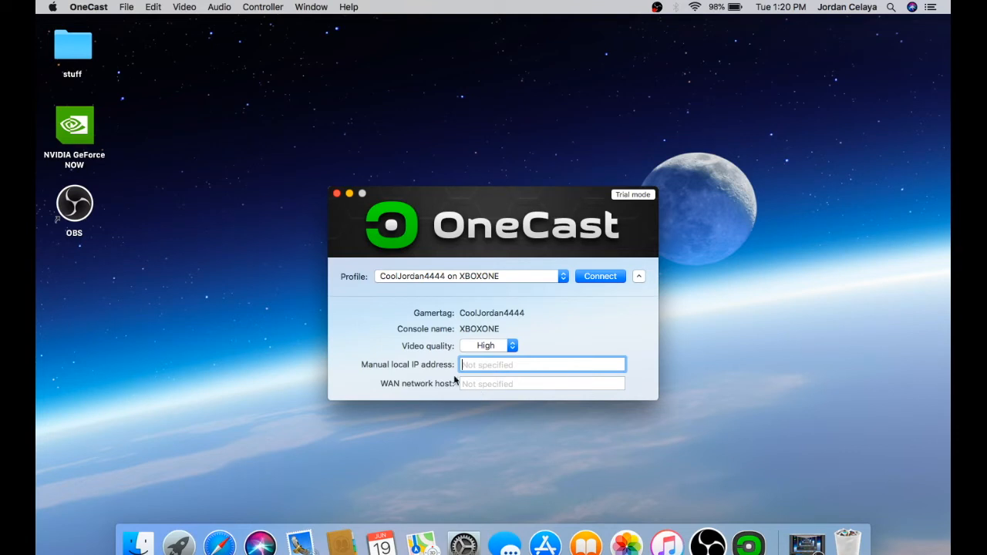
{"action": "mouse_move", "coordinate": [453, 380]}
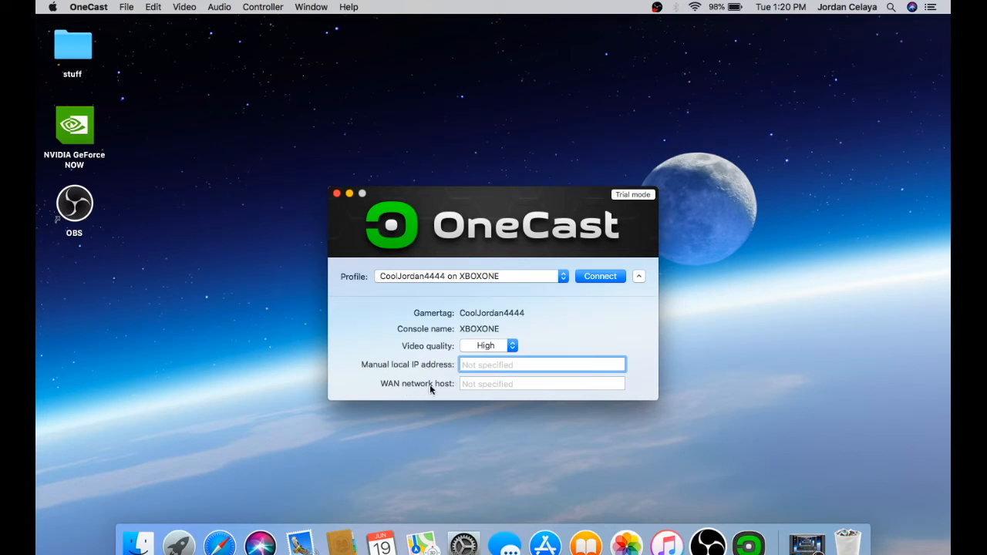
{"action": "mouse_move", "coordinate": [420, 362]}
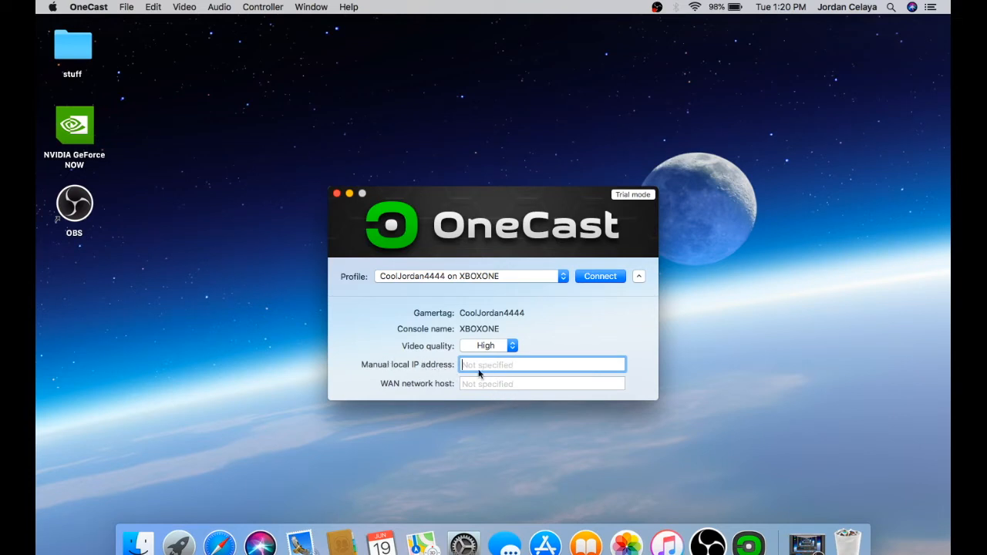
{"action": "left_click", "coordinate": [488, 345]}
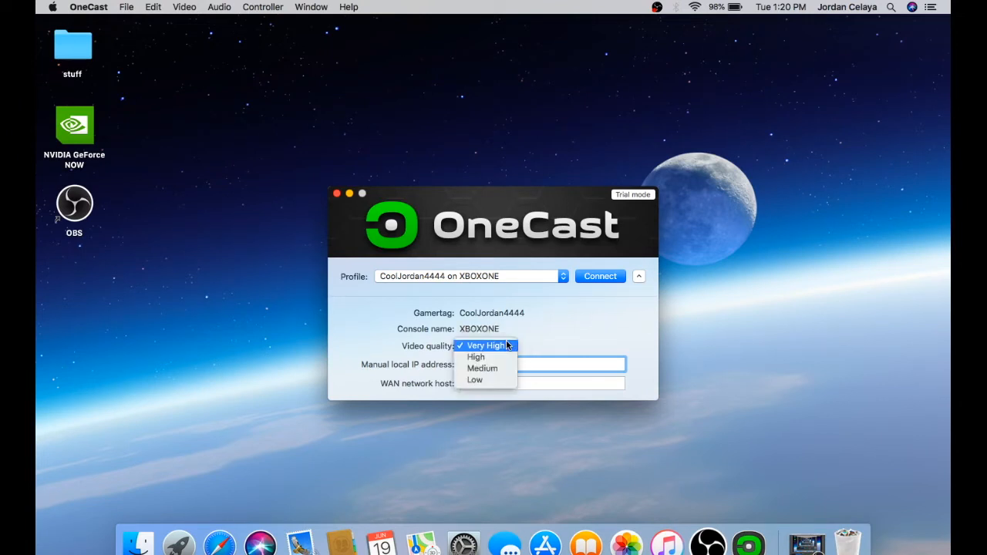
{"action": "left_click", "coordinate": [476, 357]}
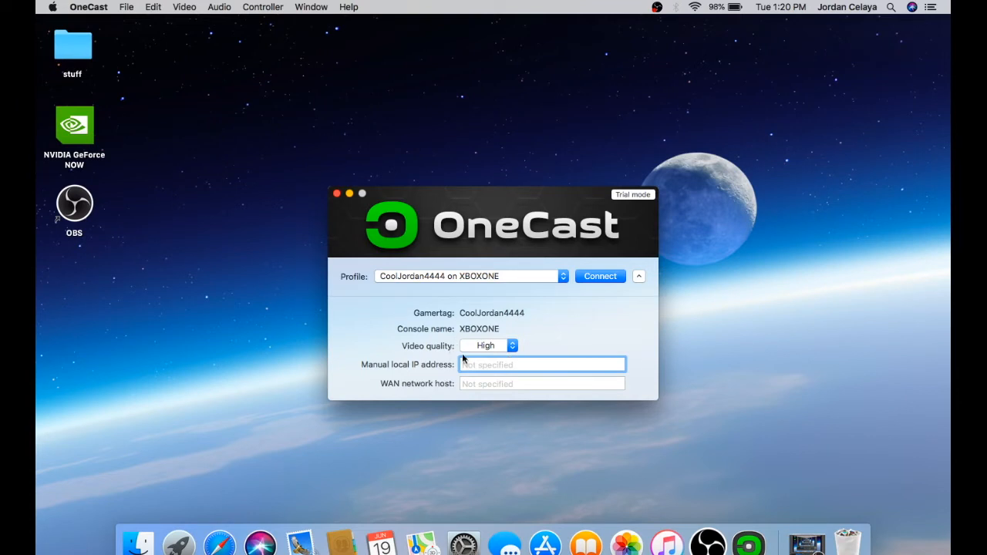
{"action": "left_click", "coordinate": [488, 345]}
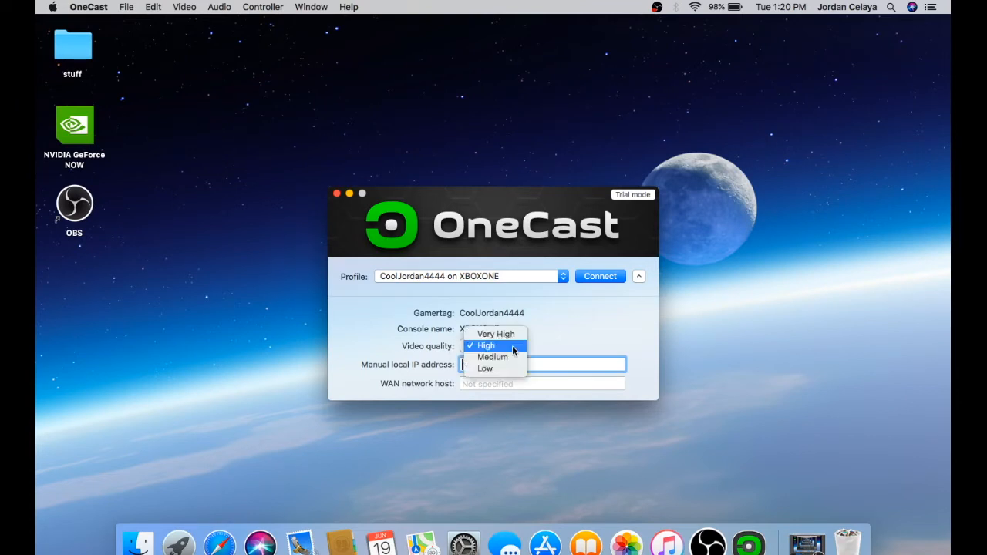
{"action": "mouse_move", "coordinate": [492, 356]}
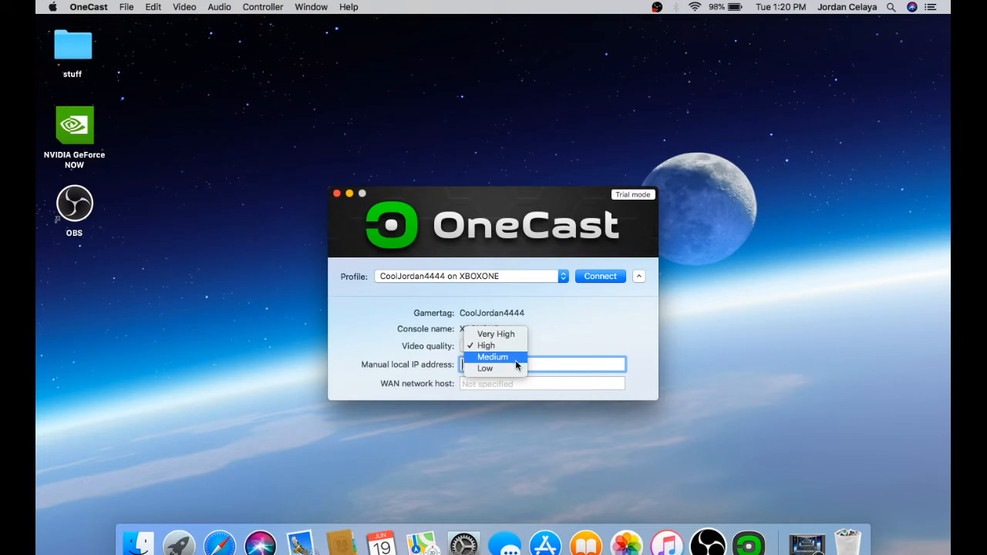
{"action": "mouse_move", "coordinate": [485, 368]}
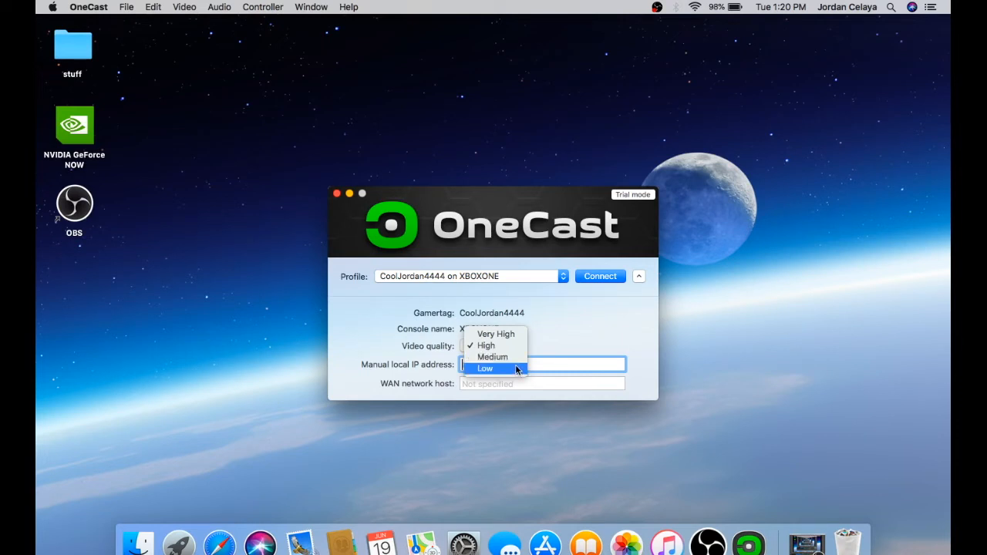
{"action": "left_click", "coordinate": [486, 345]}
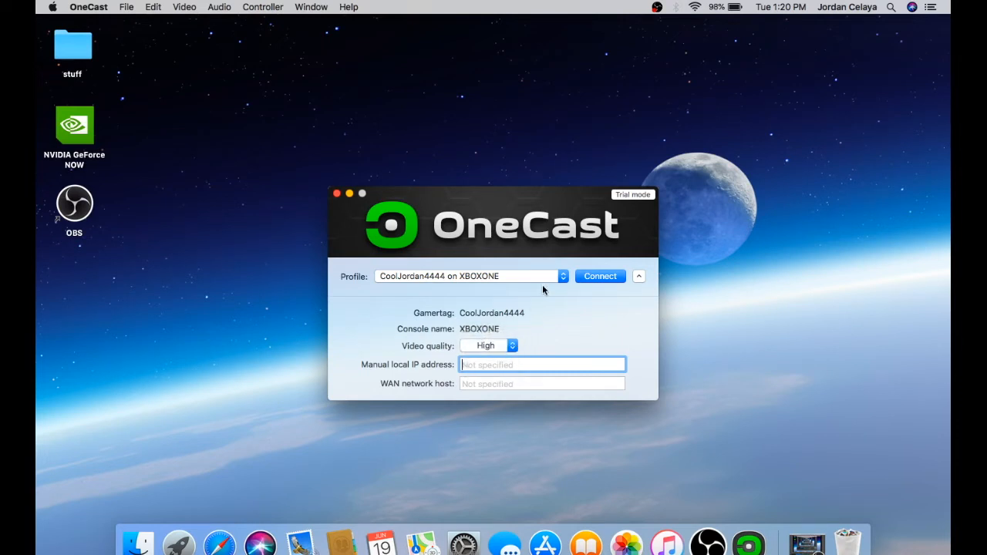
{"action": "mouse_move", "coordinate": [528, 350]}
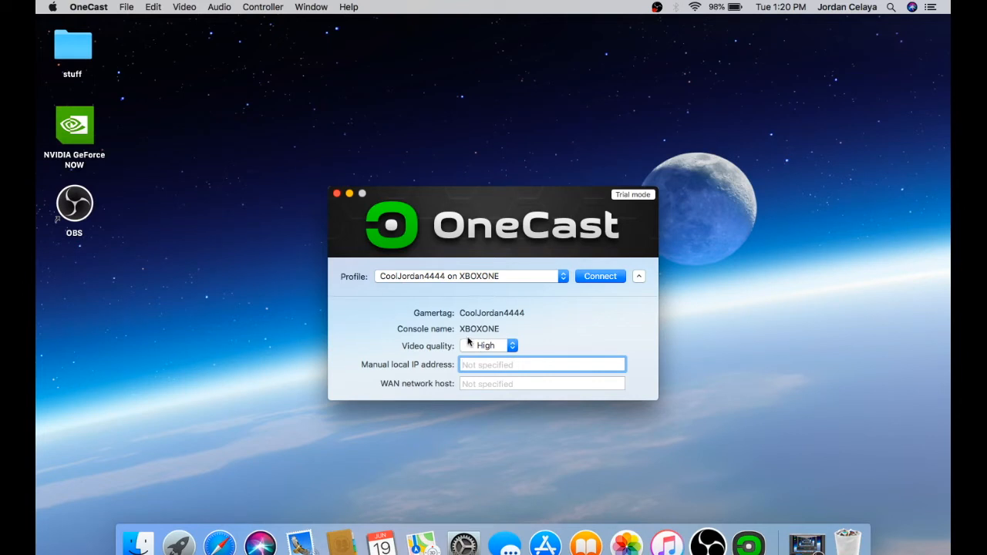
{"action": "left_click", "coordinate": [488, 344]}
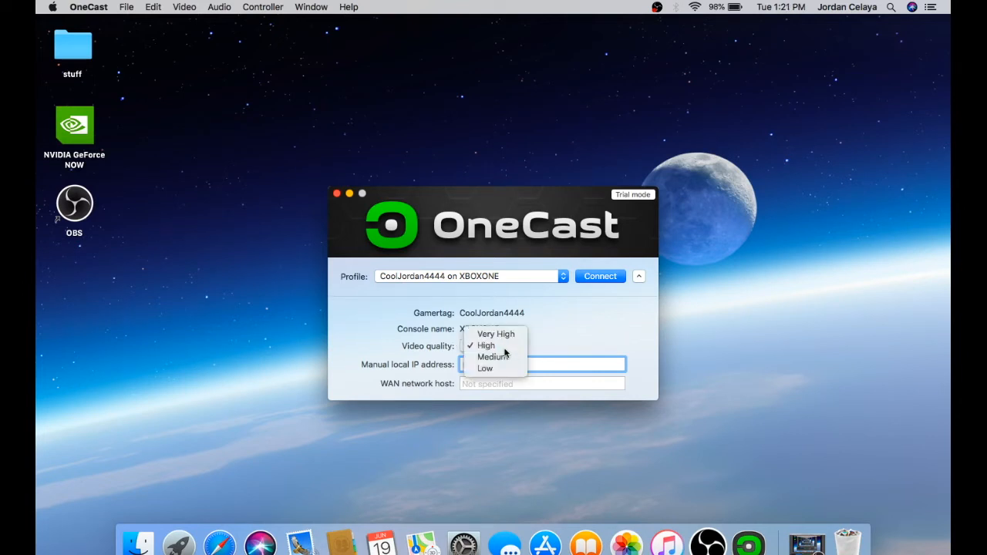
{"action": "mouse_move", "coordinate": [493, 344]}
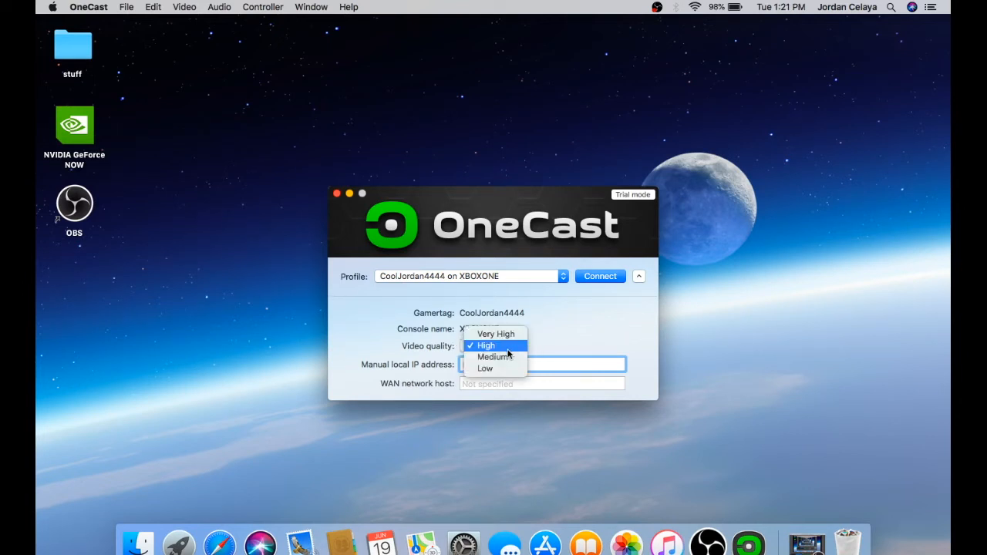
{"action": "mouse_move", "coordinate": [493, 357]}
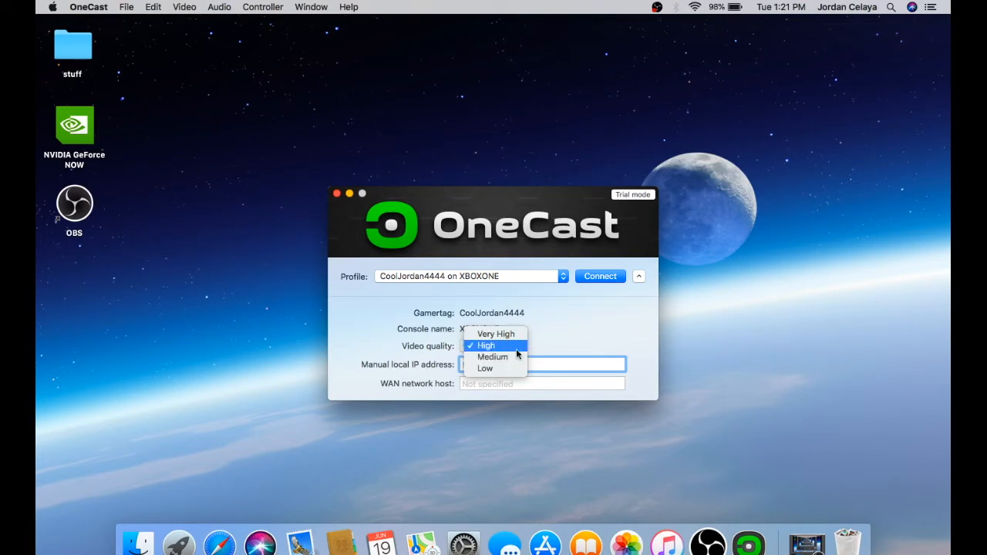
{"action": "left_click", "coordinate": [485, 346]}
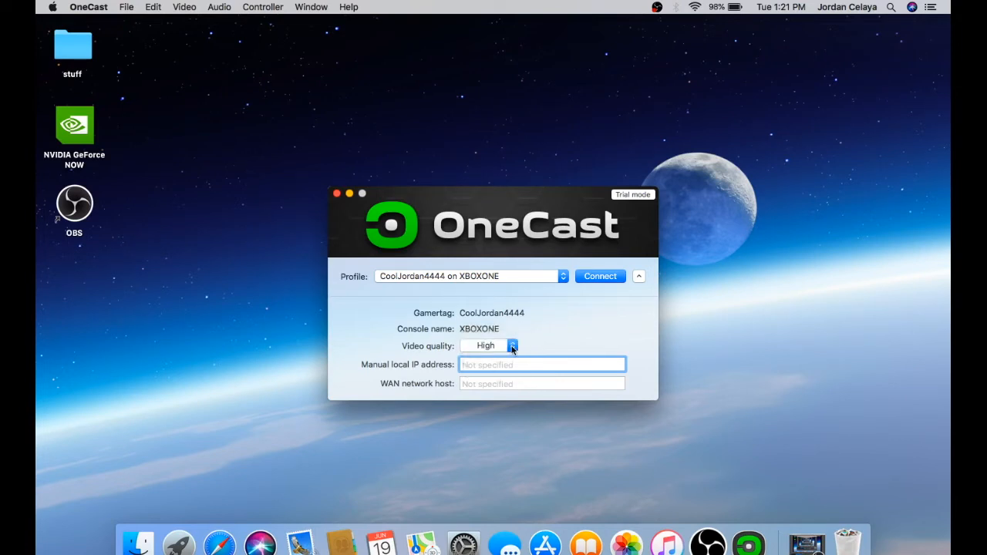
{"action": "mouse_move", "coordinate": [542, 297]}
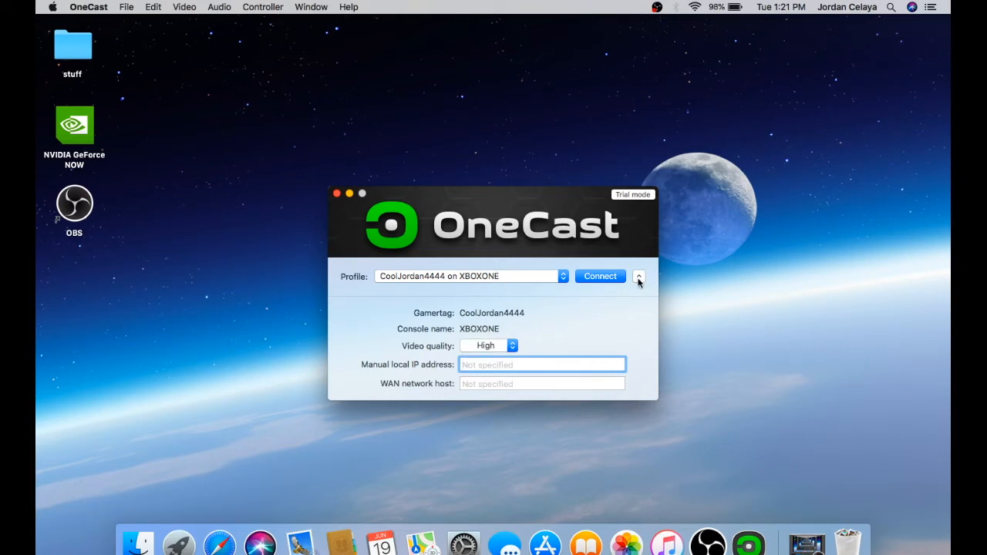
{"action": "left_click", "coordinate": [639, 276]}
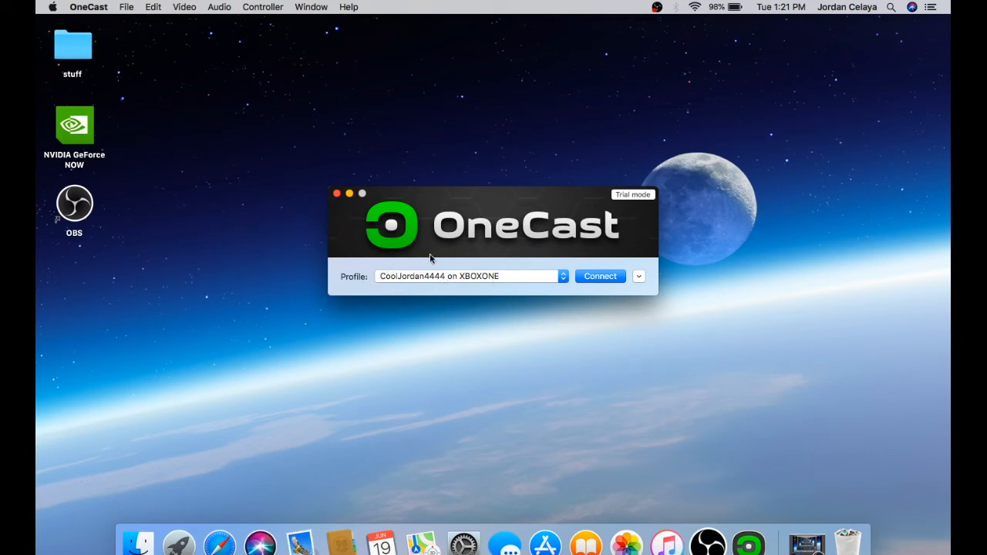
{"action": "mouse_move", "coordinate": [574, 299]}
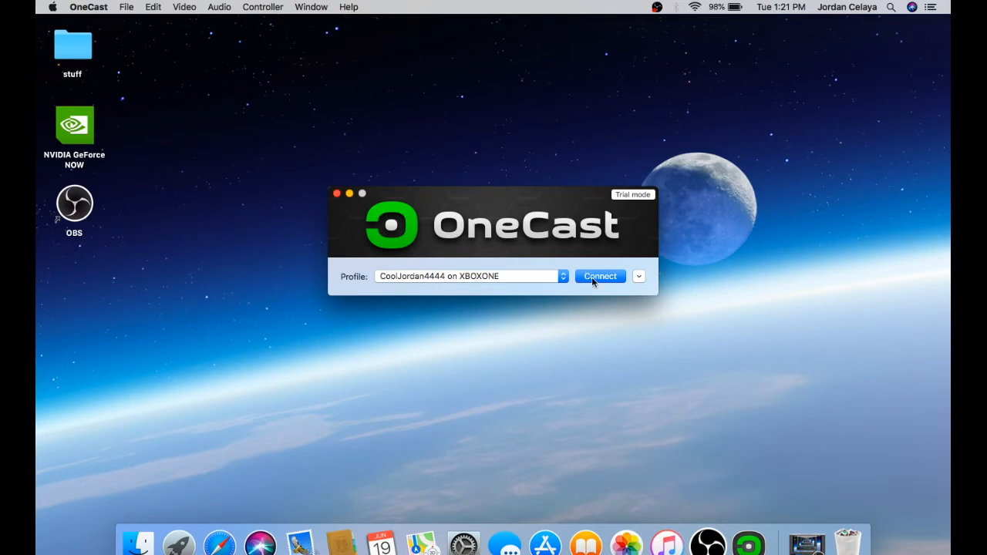
{"action": "left_click", "coordinate": [694, 7]}
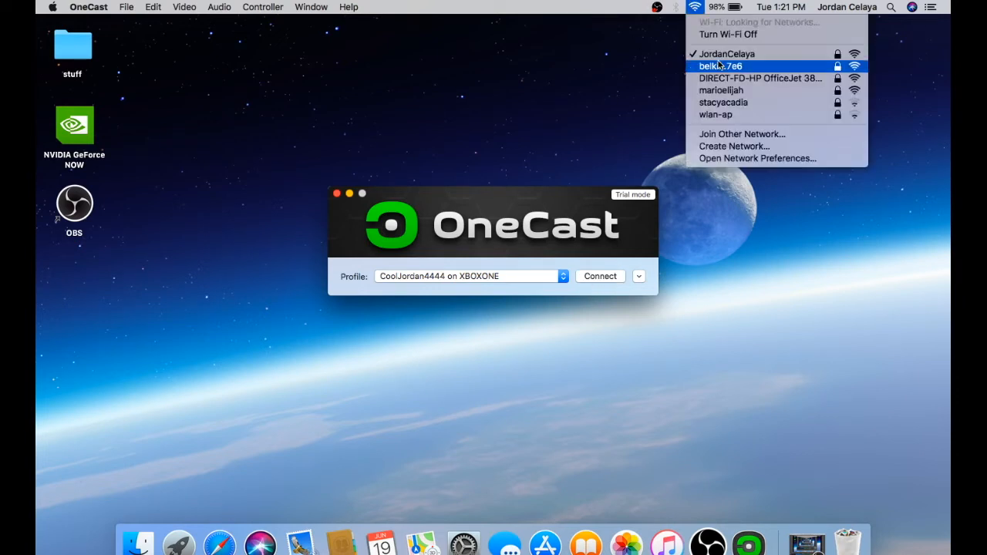
{"action": "mouse_move", "coordinate": [621, 104]}
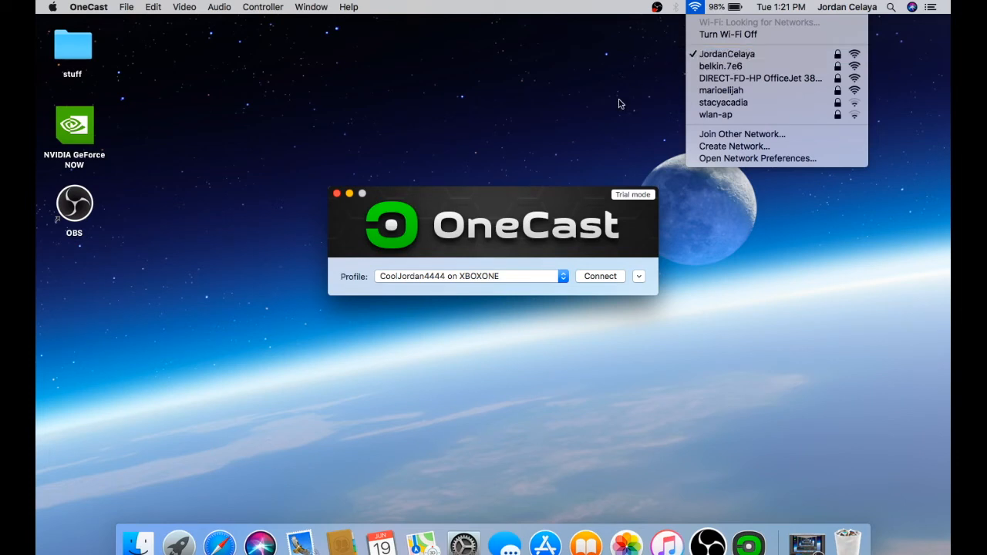
{"action": "mouse_move", "coordinate": [766, 54]}
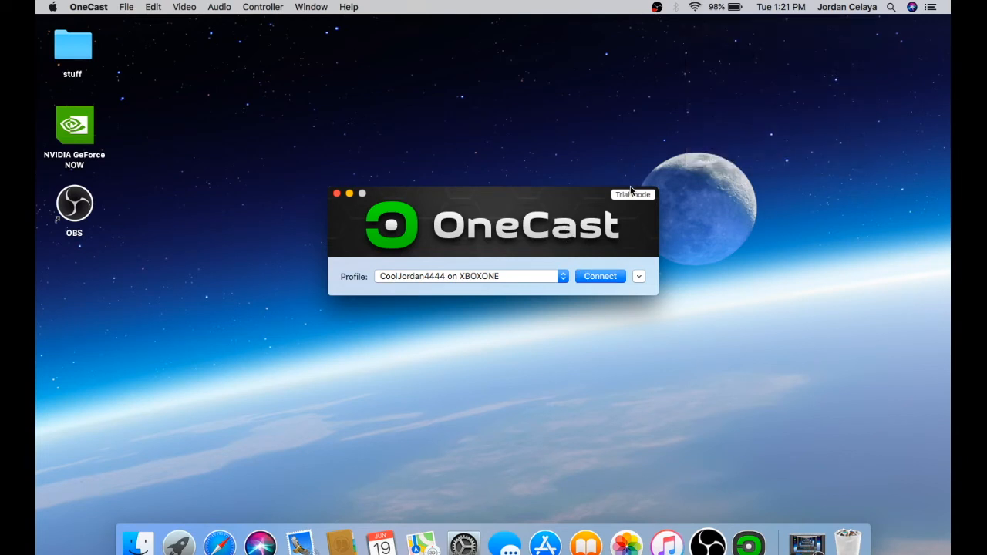
{"action": "mouse_move", "coordinate": [479, 219]}
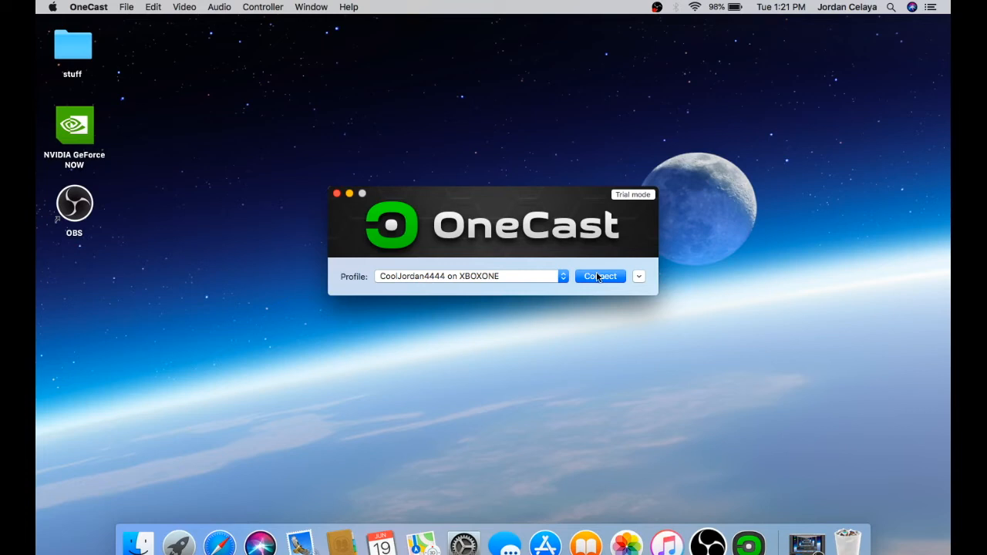
{"action": "mouse_move", "coordinate": [662, 237]}
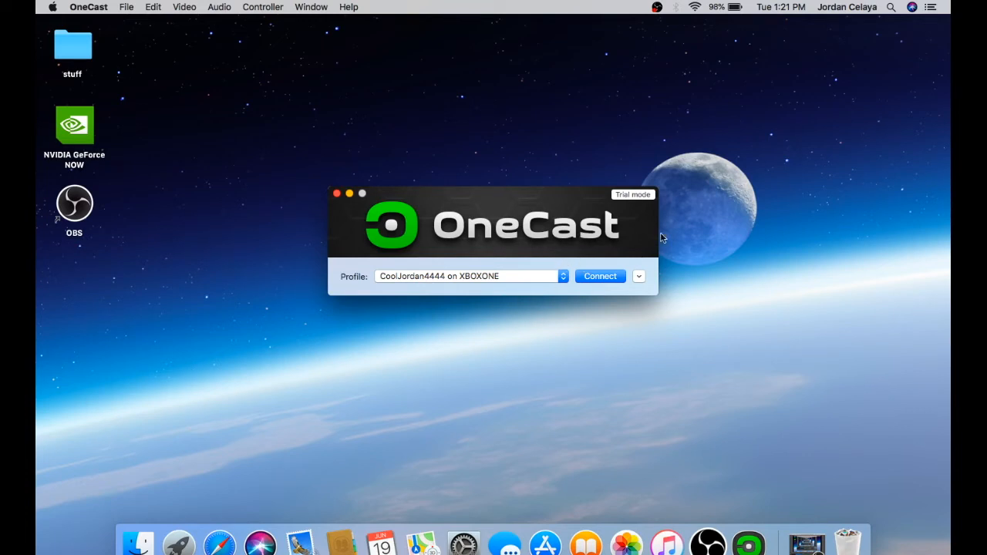
{"action": "mouse_move", "coordinate": [600, 276]}
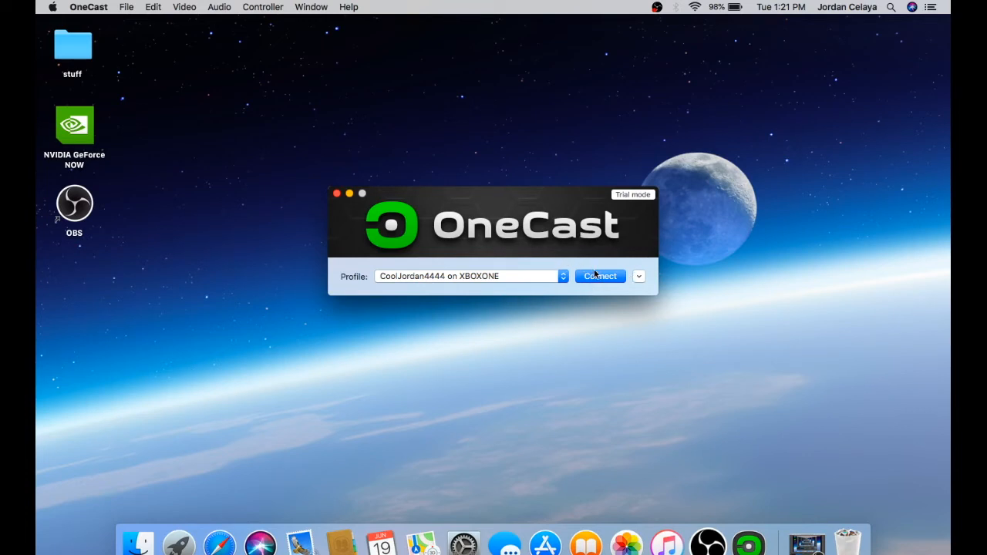
Step: Connect OneCast to start streaming the Xbox One dashboard
{"action": "left_click", "coordinate": [600, 276]}
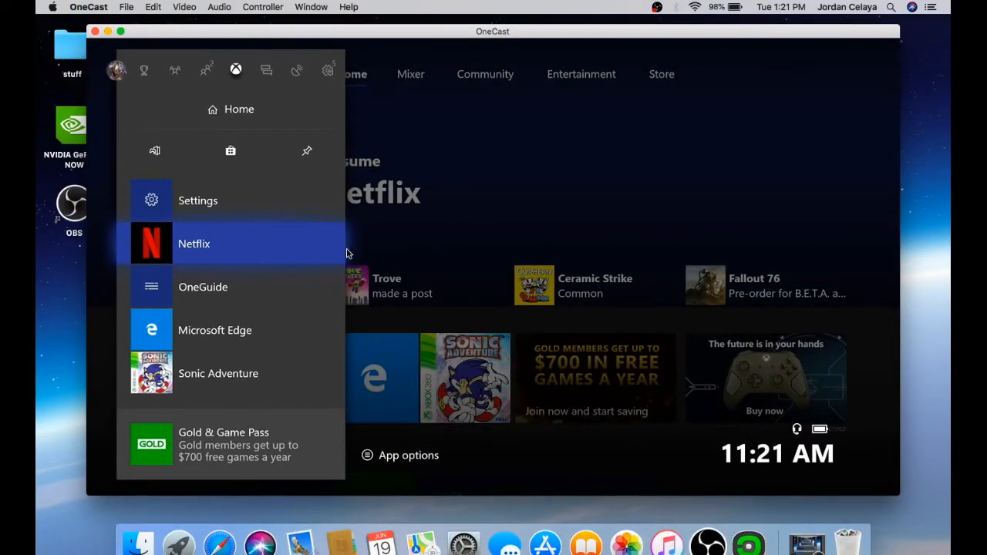
{"action": "mouse_move", "coordinate": [321, 274]}
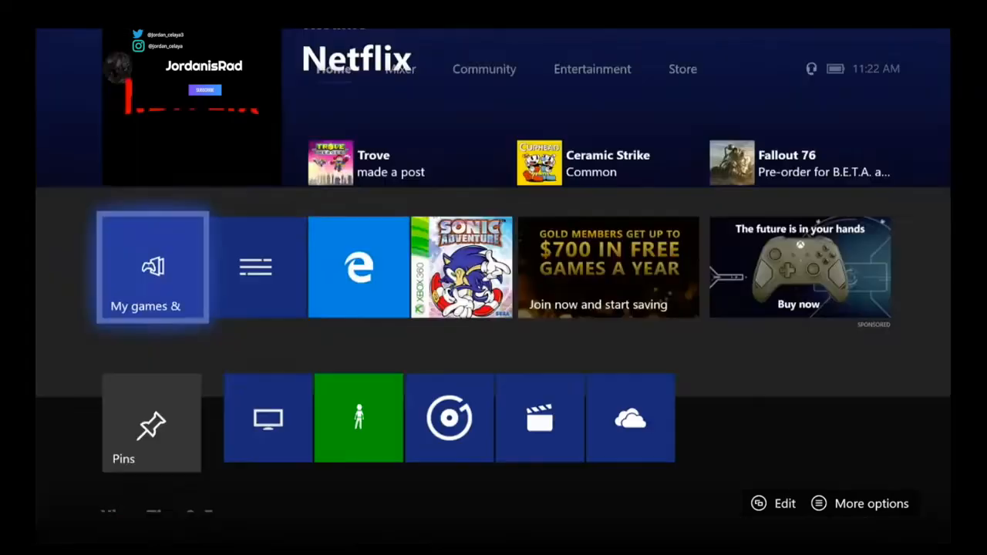
Step: Visit the Mixer page, then open My games & apps from the Xbox guide
{"action": "left_click", "coordinate": [400, 69]}
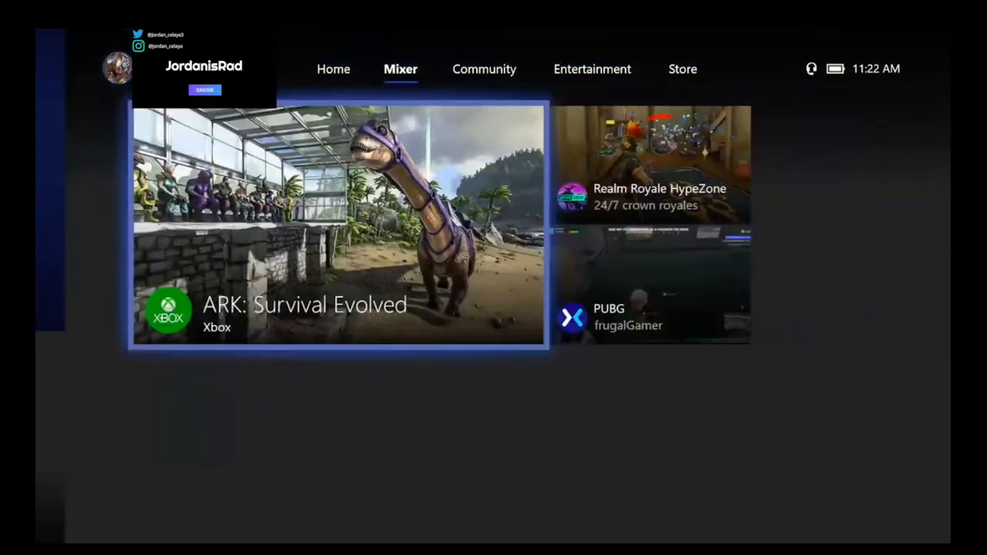
{"action": "left_click", "coordinate": [333, 69]}
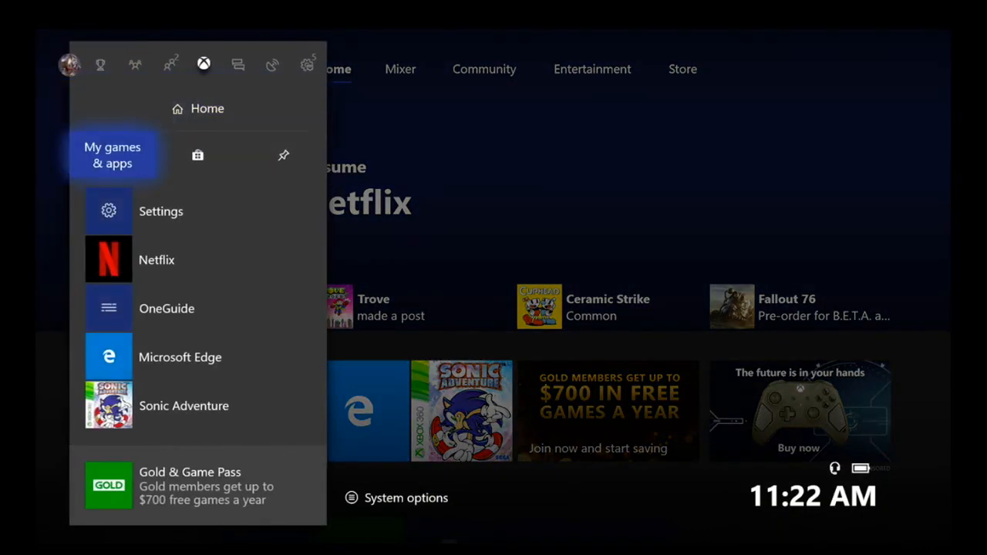
{"action": "left_click", "coordinate": [112, 154]}
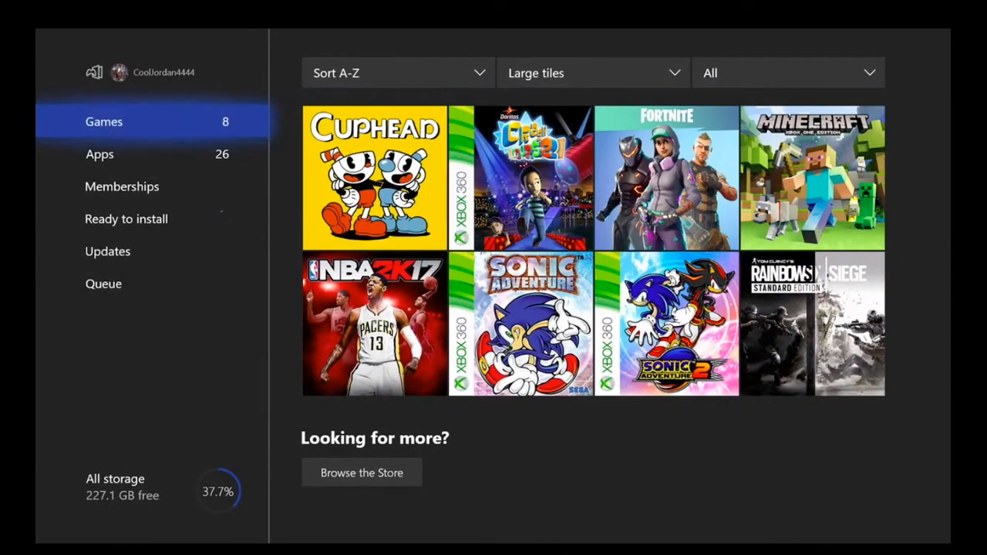
{"action": "mouse_move", "coordinate": [666, 177]}
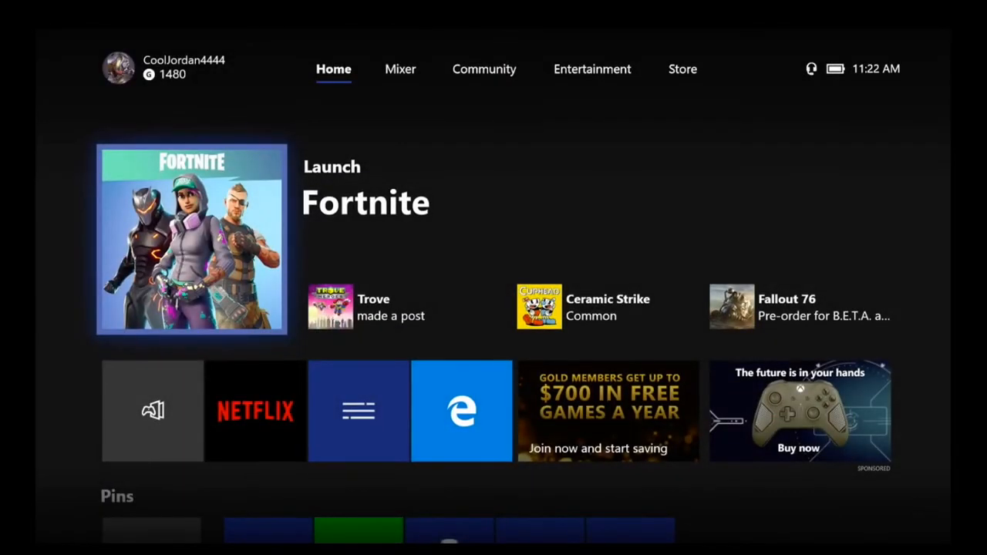
Step: Queue the Fortnite update from Home, return to Games, and show the Switch home screen
{"action": "left_click", "coordinate": [190, 239]}
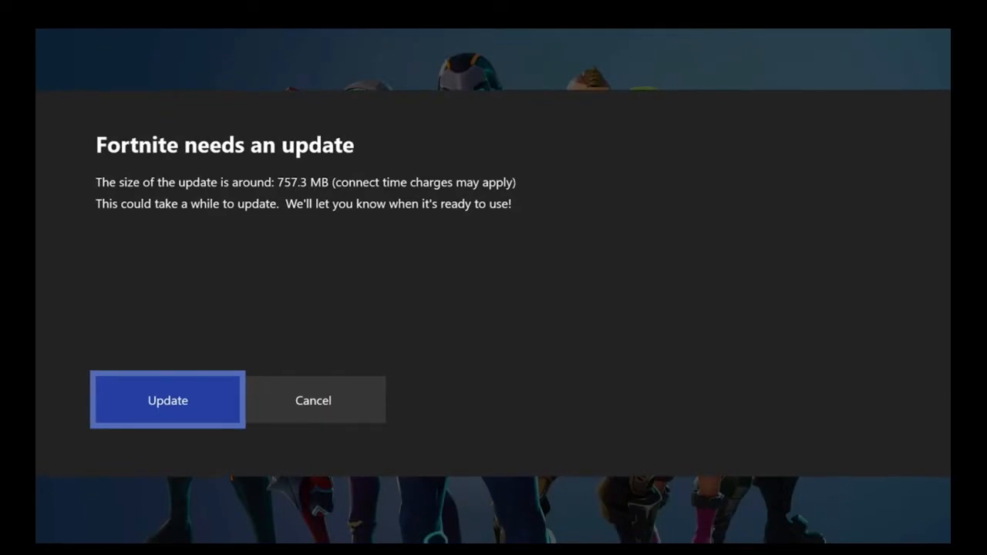
{"action": "left_click", "coordinate": [167, 400]}
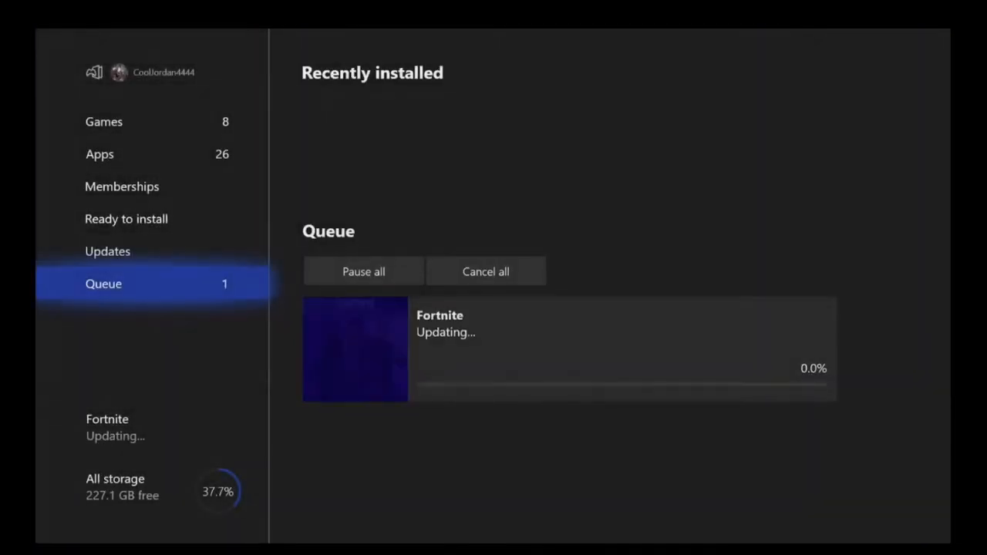
{"action": "left_click", "coordinate": [104, 121]}
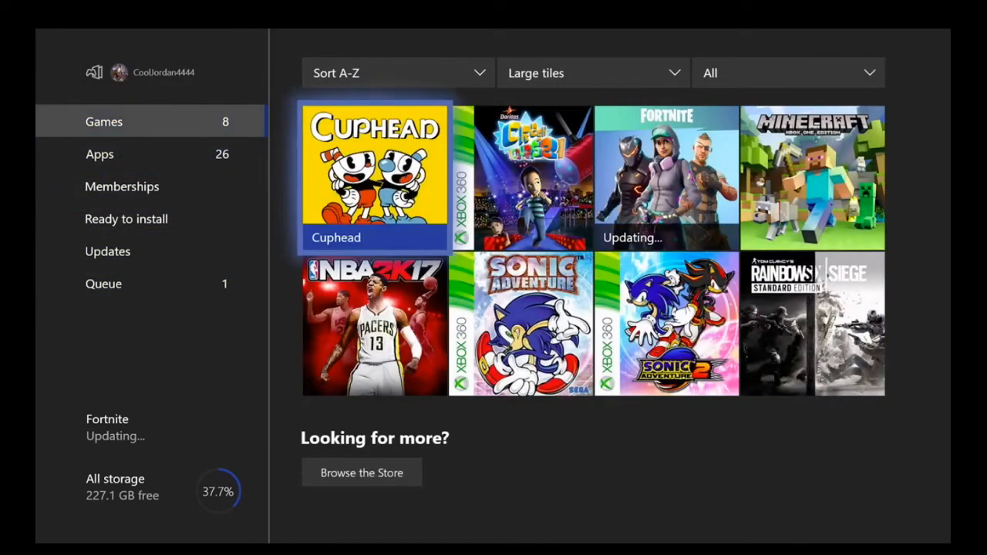
{"action": "left_click", "coordinate": [521, 324]}
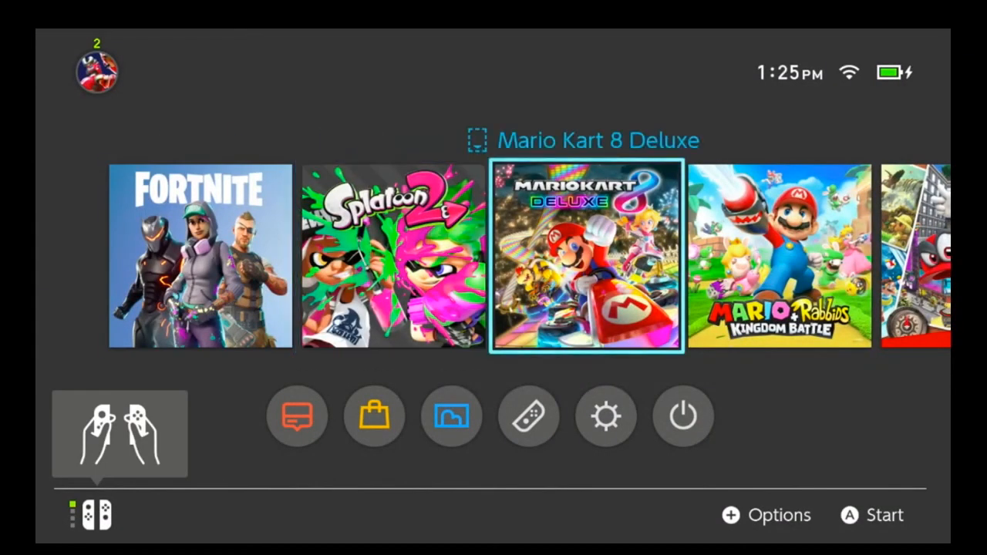
{"action": "left_click", "coordinate": [96, 70]}
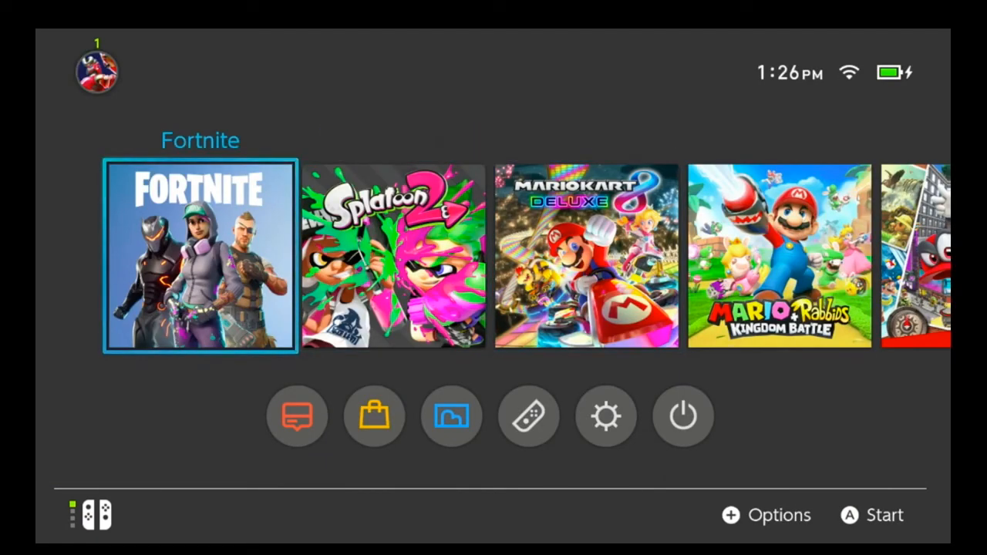
{"action": "left_click", "coordinate": [297, 416]}
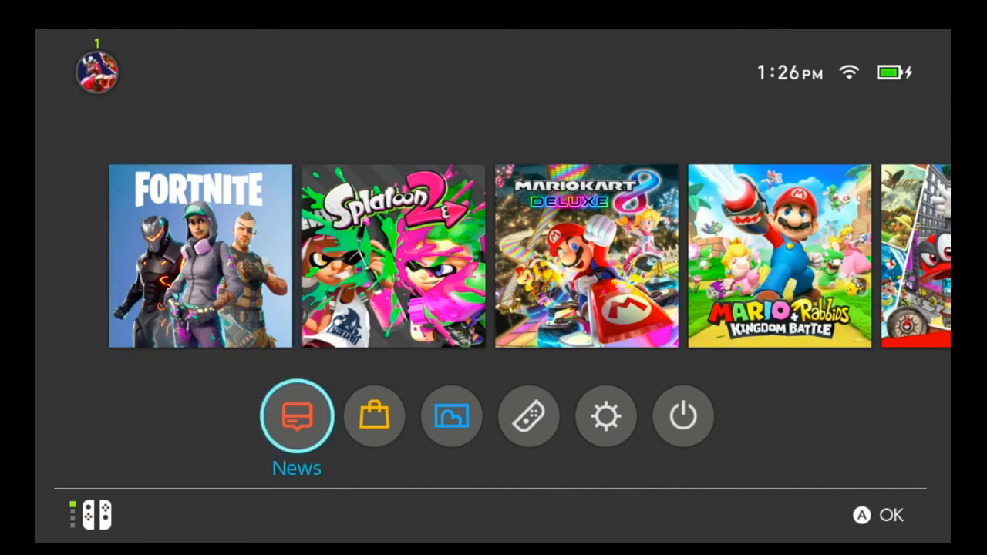
{"action": "left_click", "coordinate": [297, 416]}
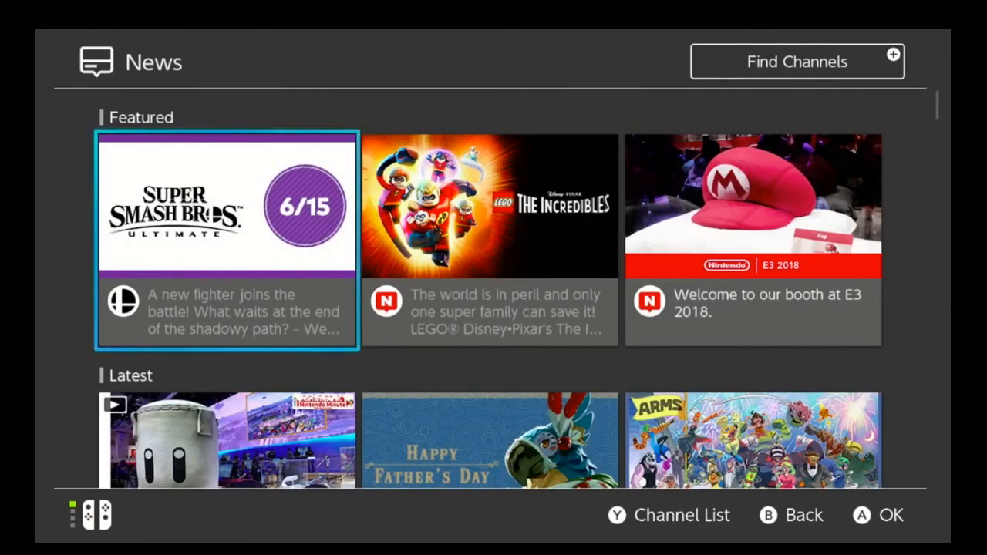
{"action": "scroll", "scroll_direction": "down", "scroll_amount": 3}
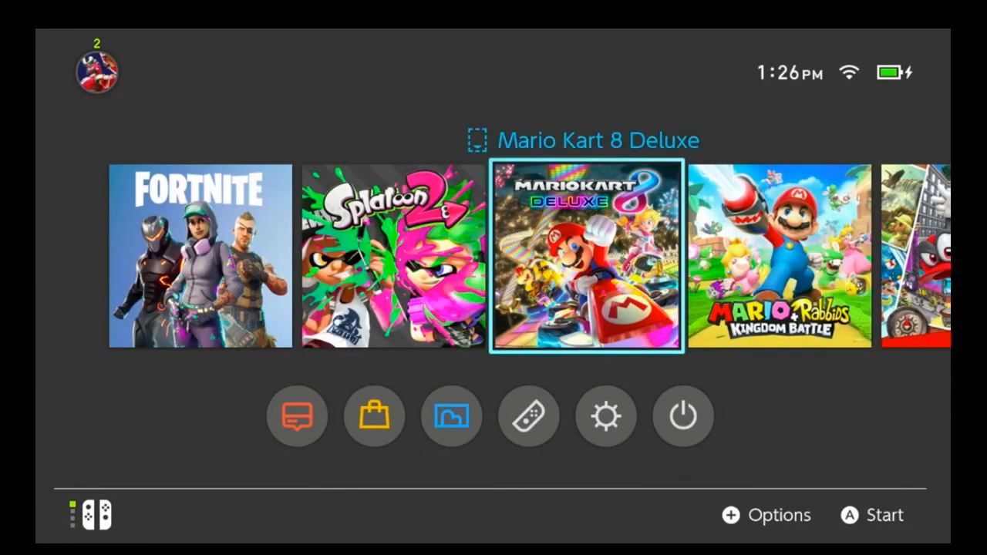
{"action": "key", "text": "right"}
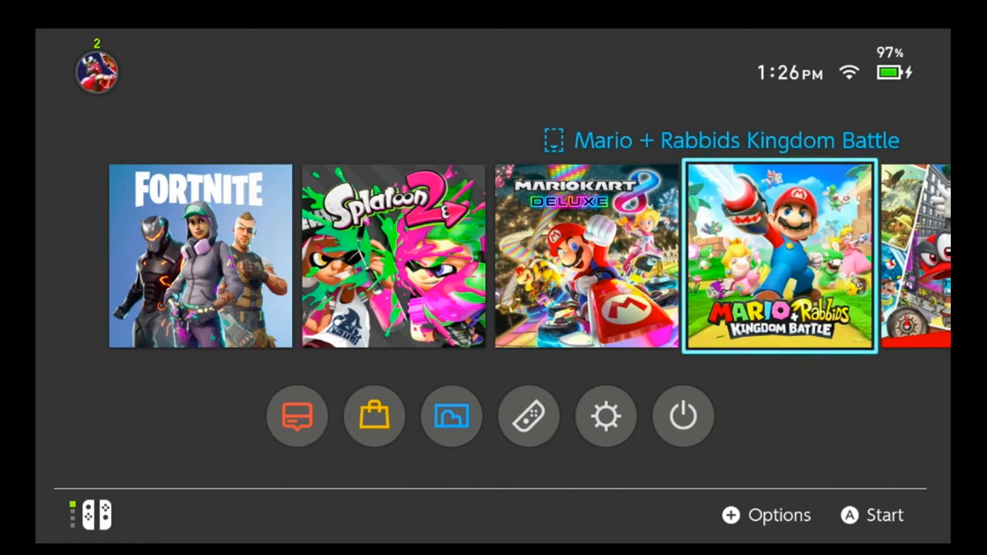
{"action": "left_click", "coordinate": [96, 71]}
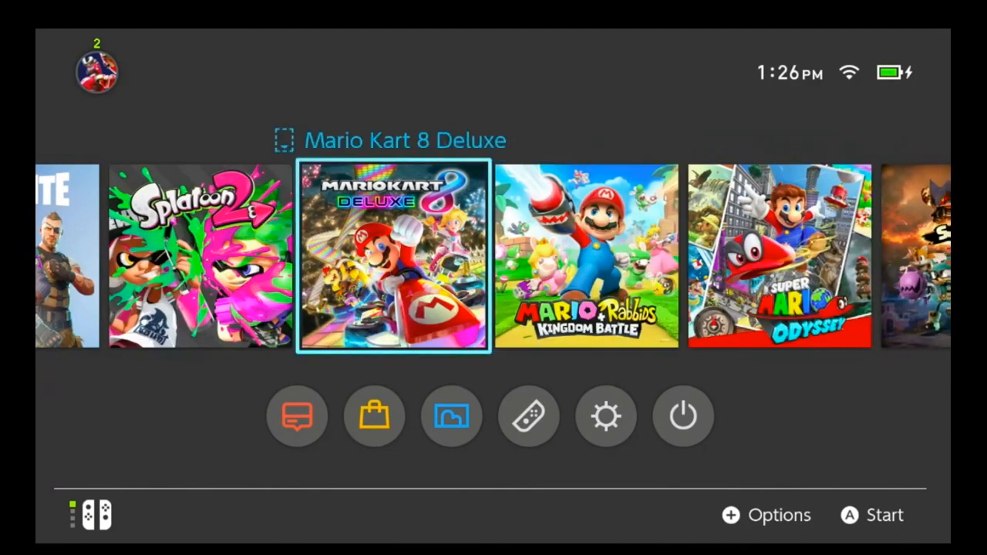
{"action": "key", "text": "Left"}
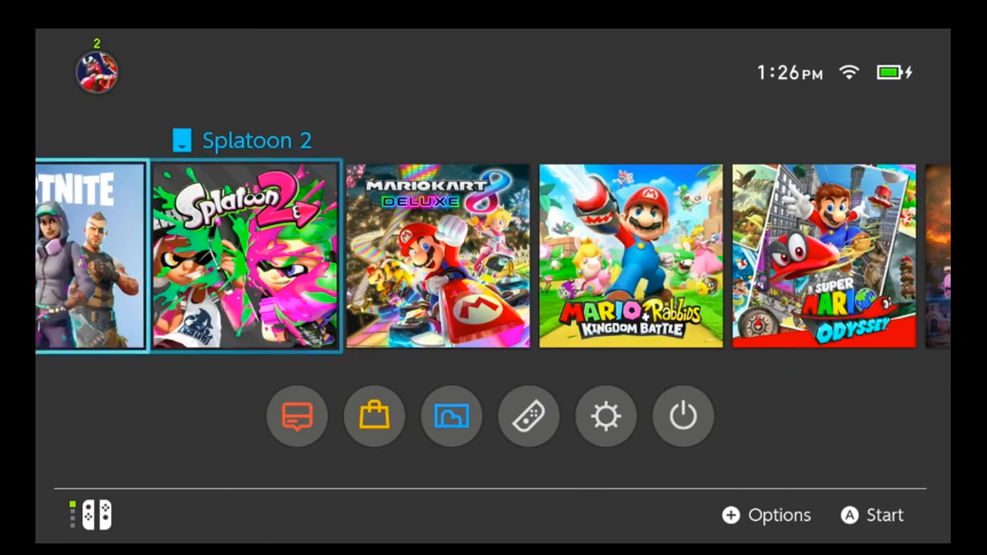